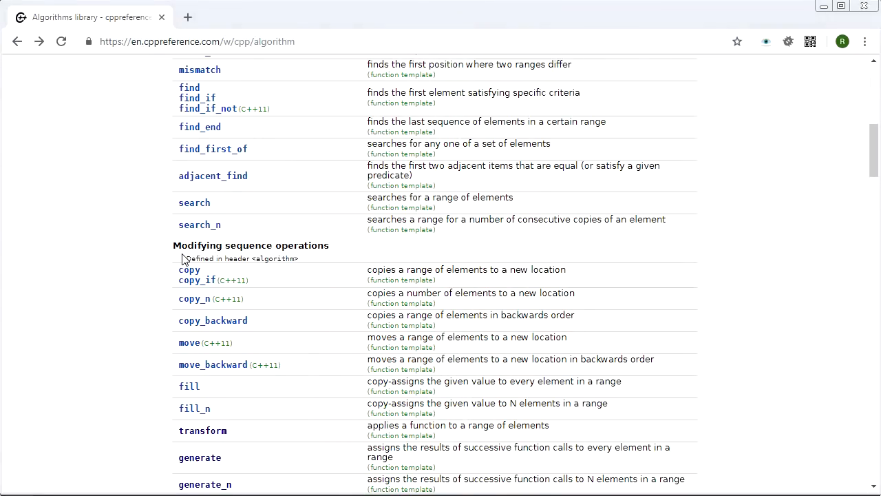
mouse_move(309, 257)
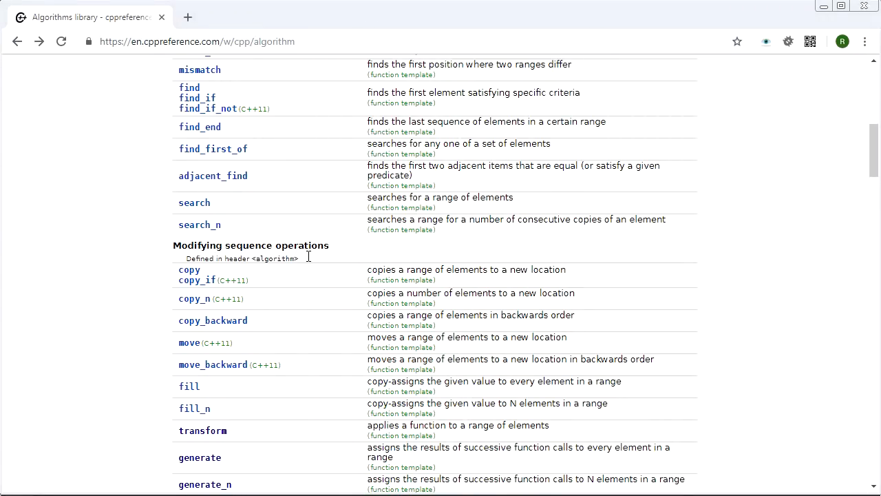
Scroll to Modifying sequence operations and open the std::reverse reference page
scroll(down, 3)
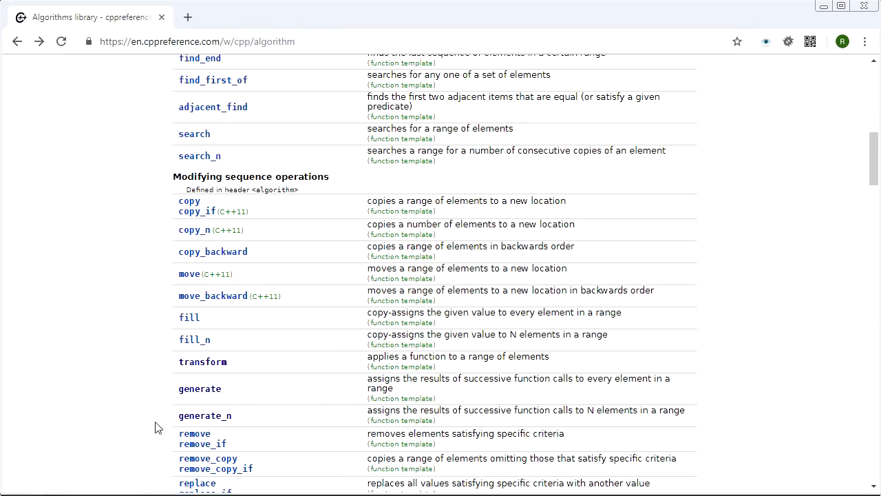
scroll(down, 3)
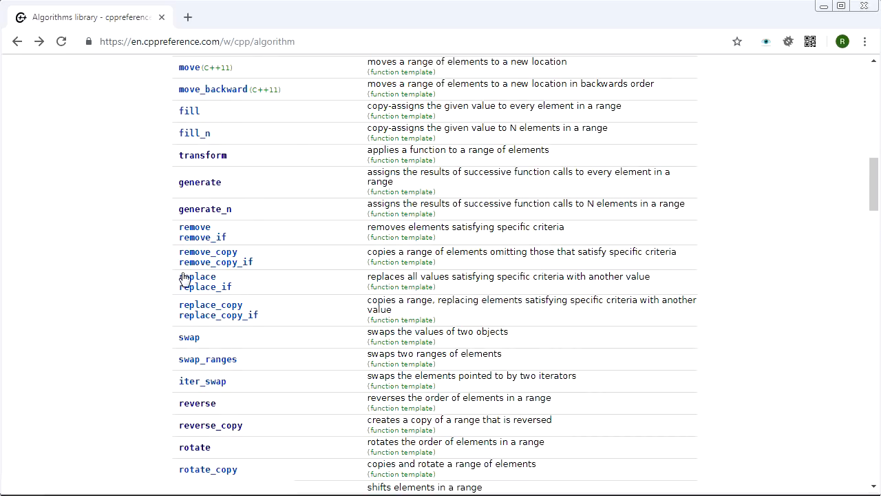
scroll(down, 3)
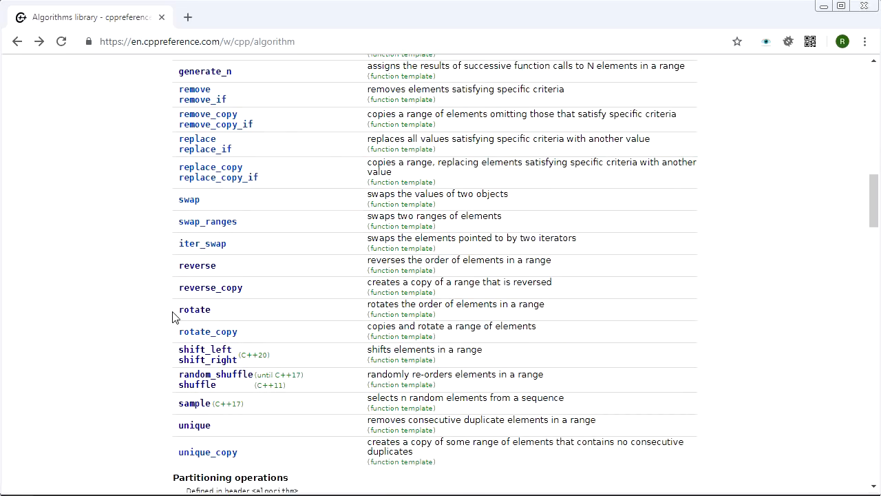
mouse_move(194, 309)
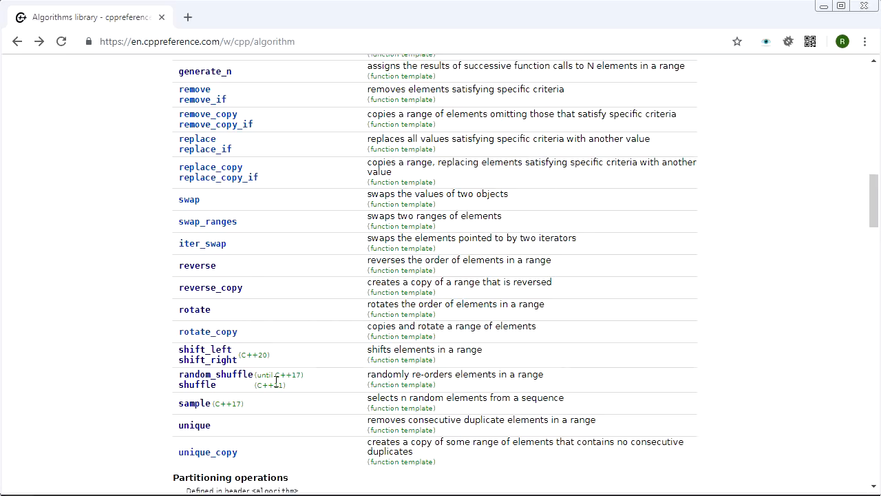
mouse_move(262, 396)
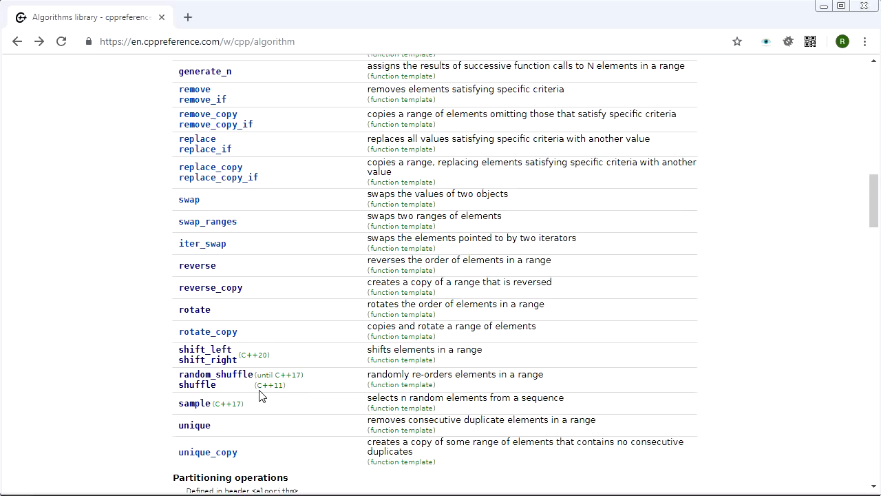
click(197, 265)
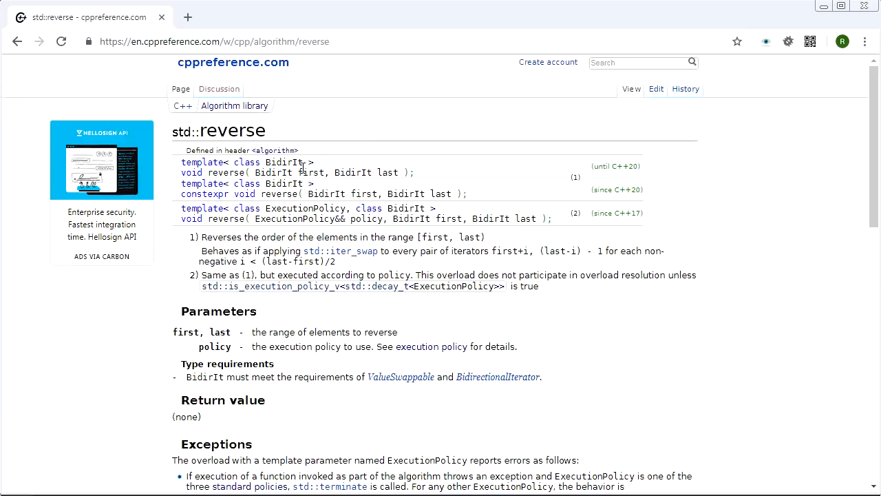
mouse_move(767, 81)
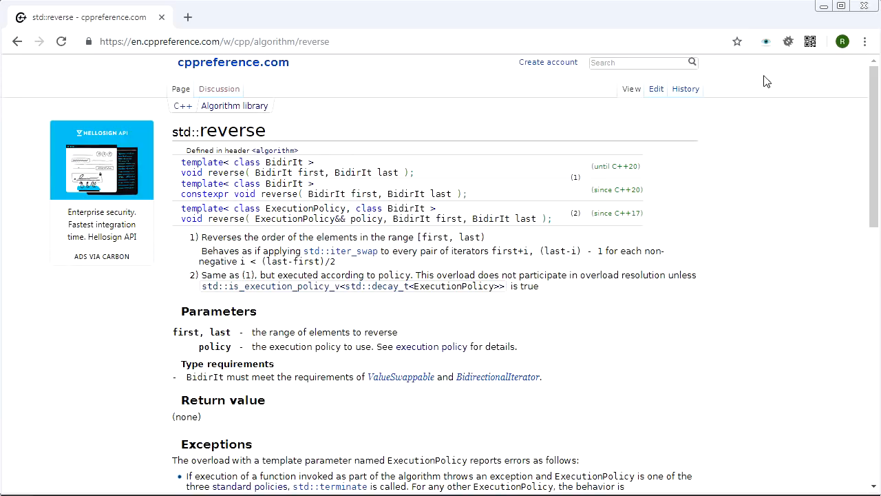
key(alt+tab)
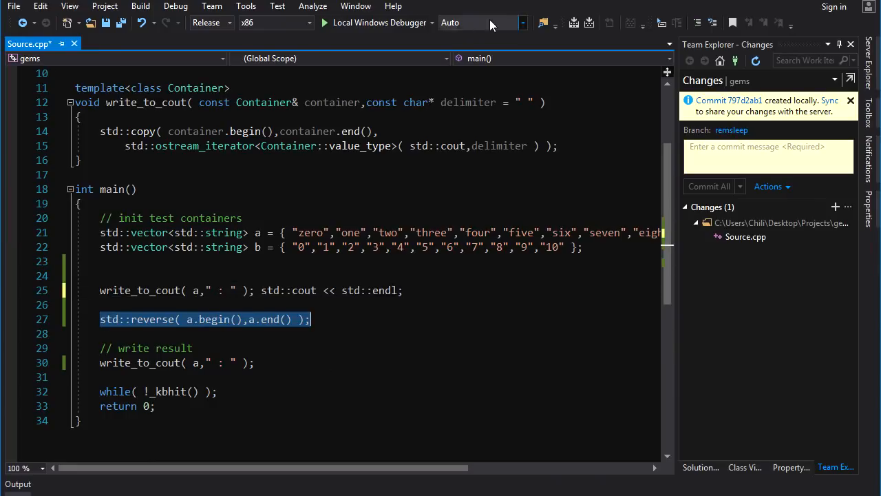
Build the out-of-date gems project and run the vector-reversing program
click(324, 23)
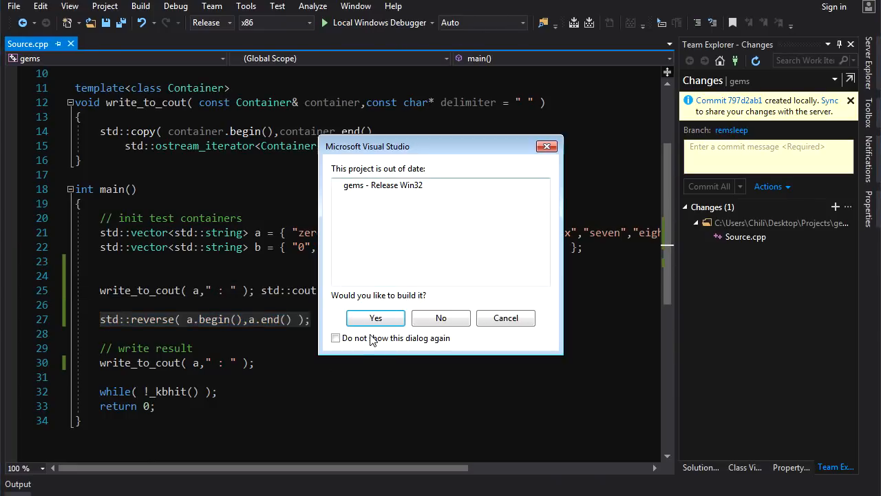
click(376, 317)
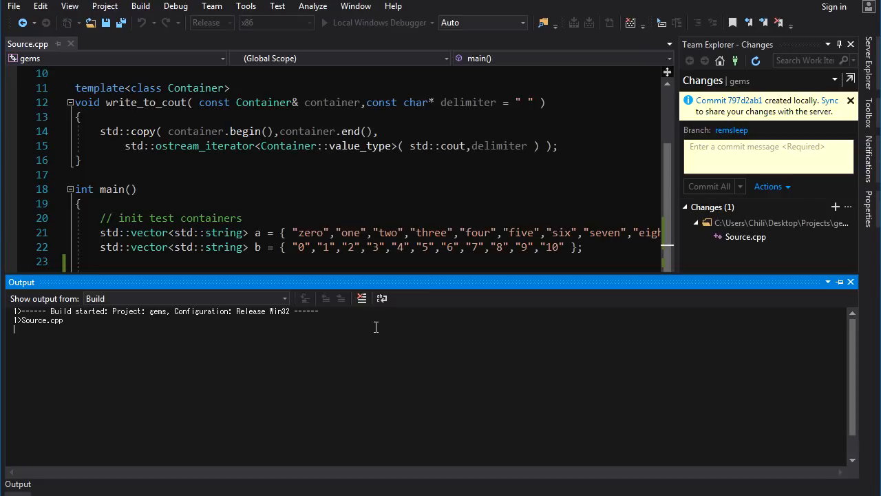
click(324, 23)
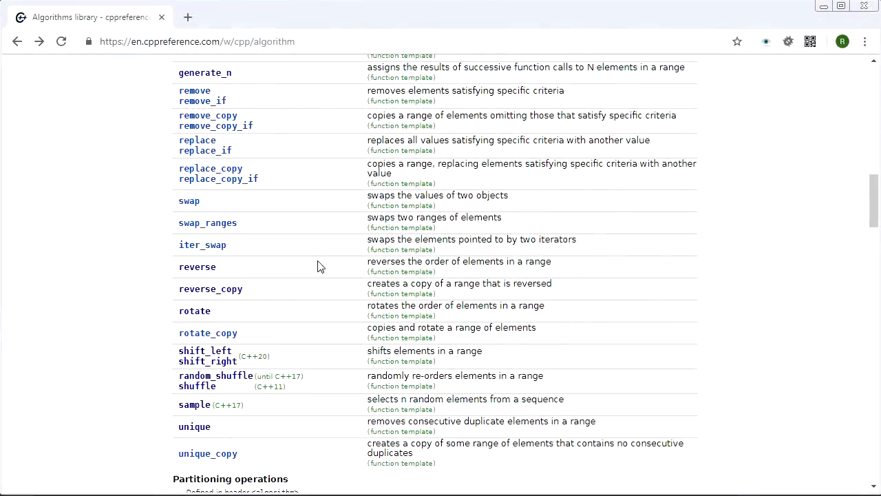
click(210, 288)
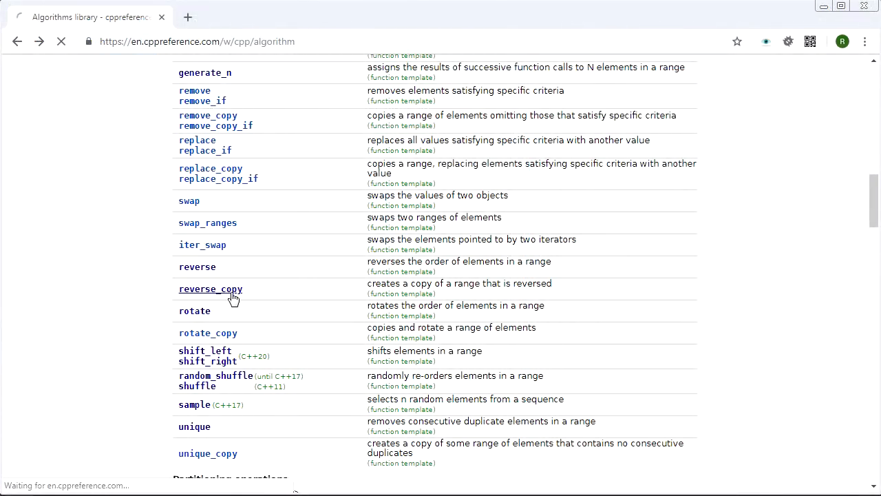
click(210, 288)
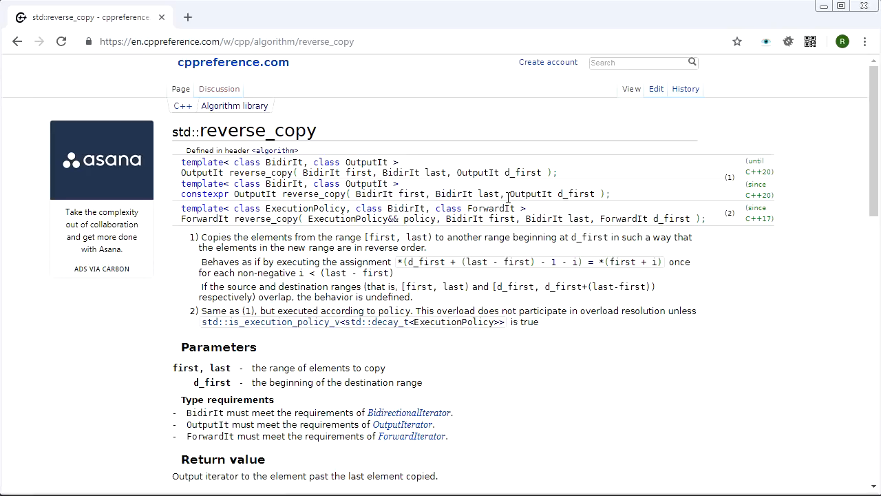
mouse_move(534, 201)
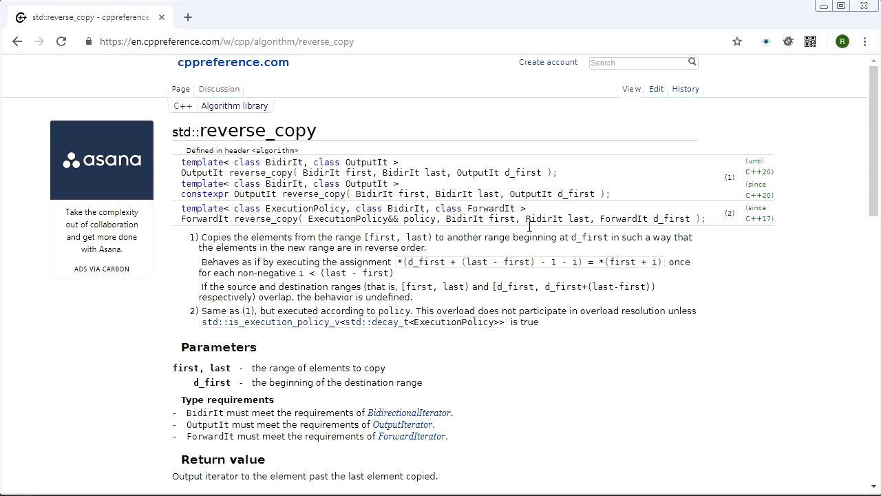
click(17, 42)
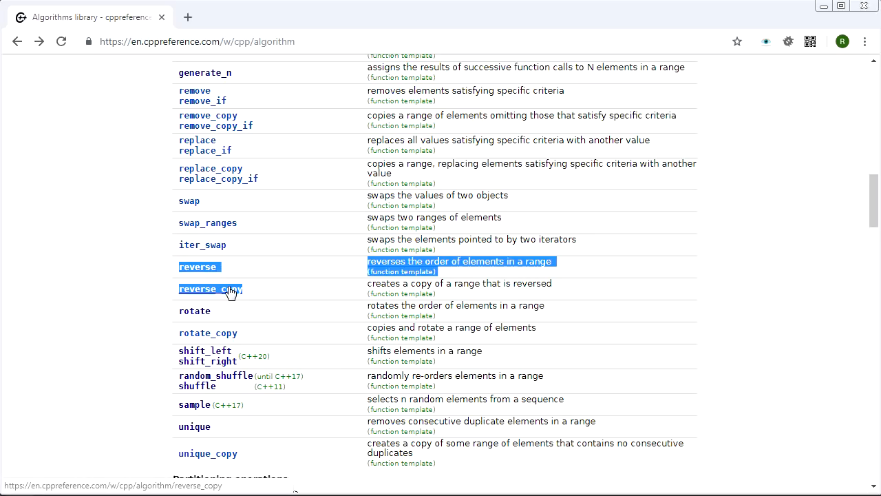
mouse_move(210, 289)
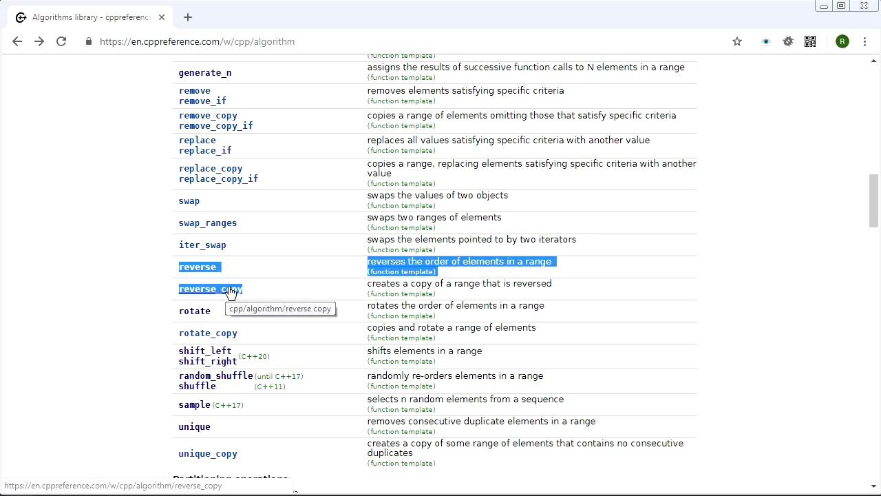
mouse_move(281, 346)
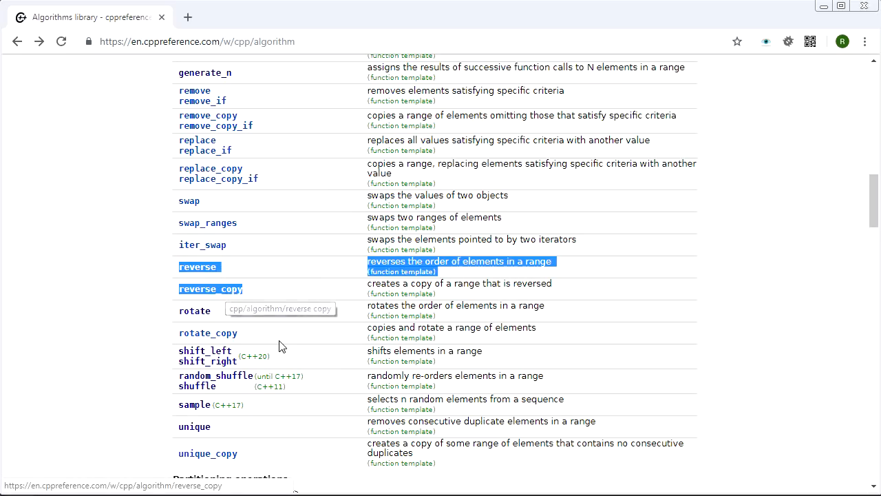
mouse_move(207, 355)
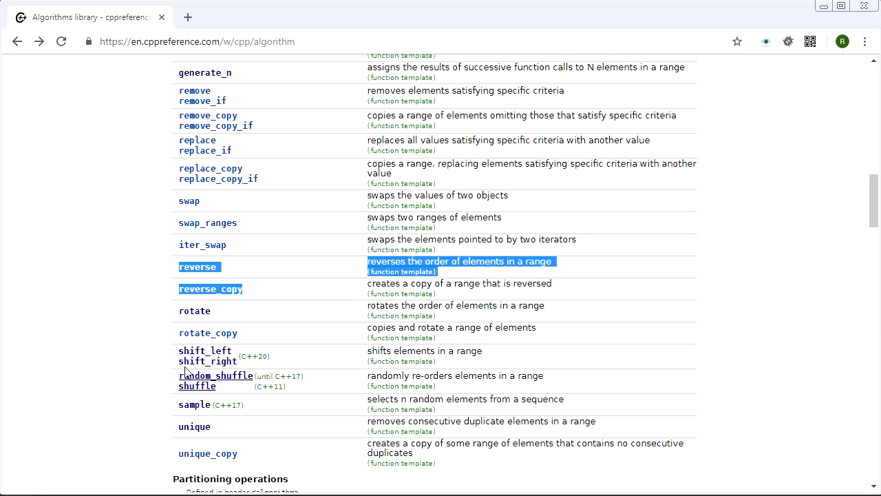
mouse_move(207, 361)
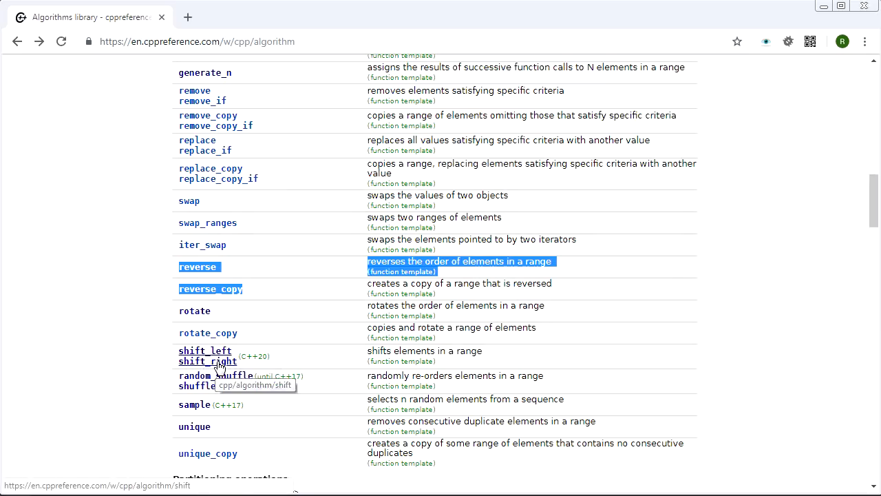
click(208, 361)
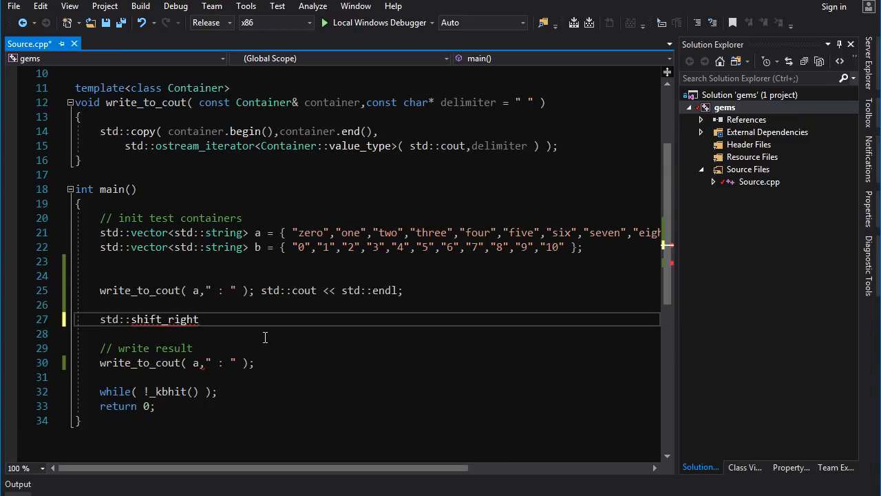
mouse_move(234, 351)
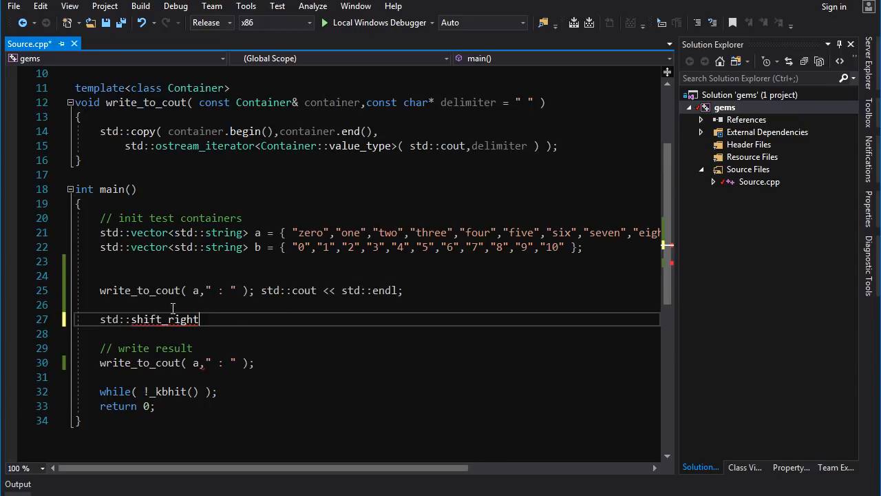
mouse_move(178, 335)
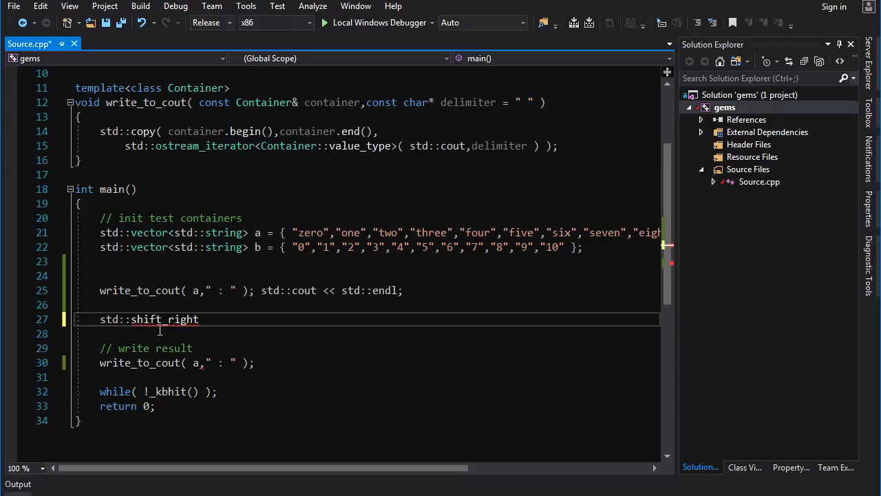
mouse_move(169, 319)
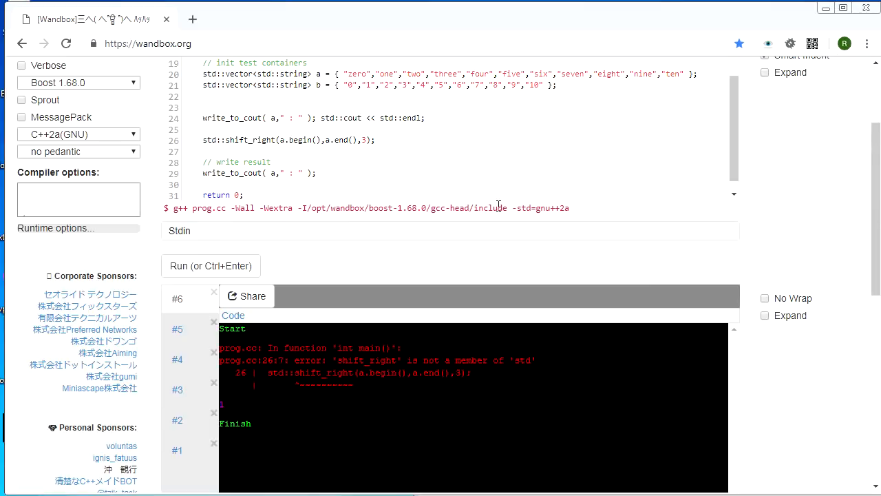
scroll(up, 3)
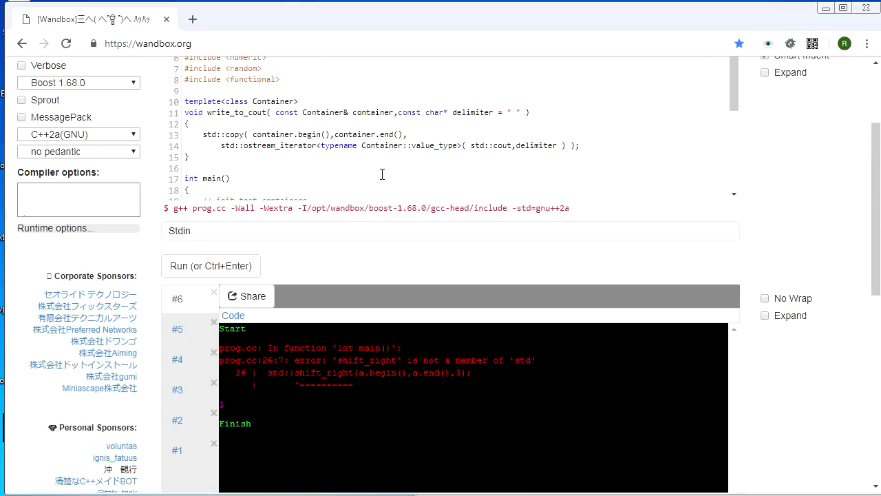
scroll(down, 3)
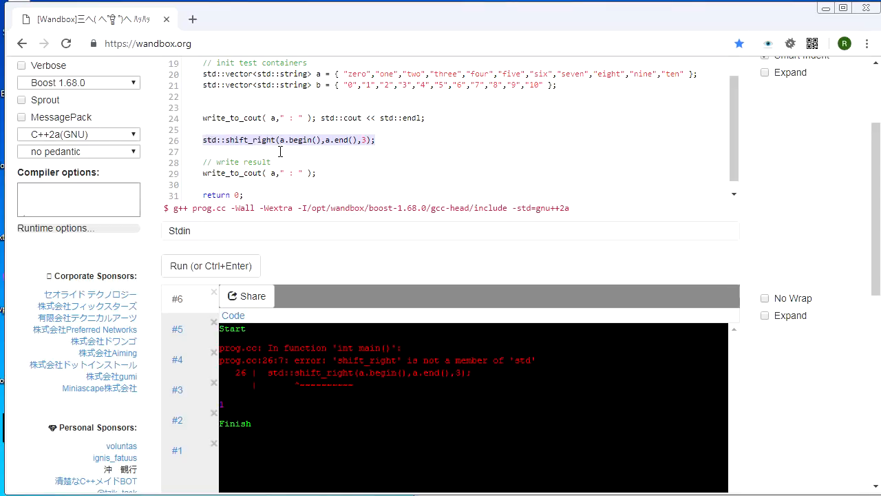
mouse_move(329, 82)
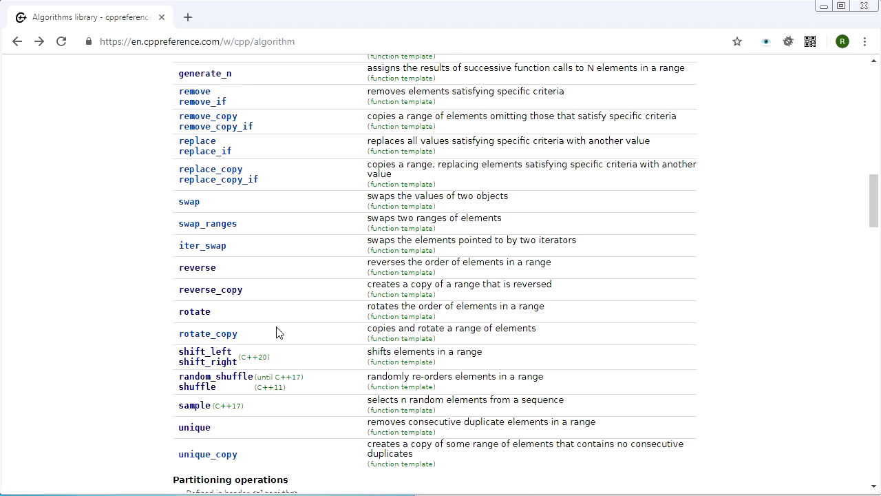
mouse_move(261, 345)
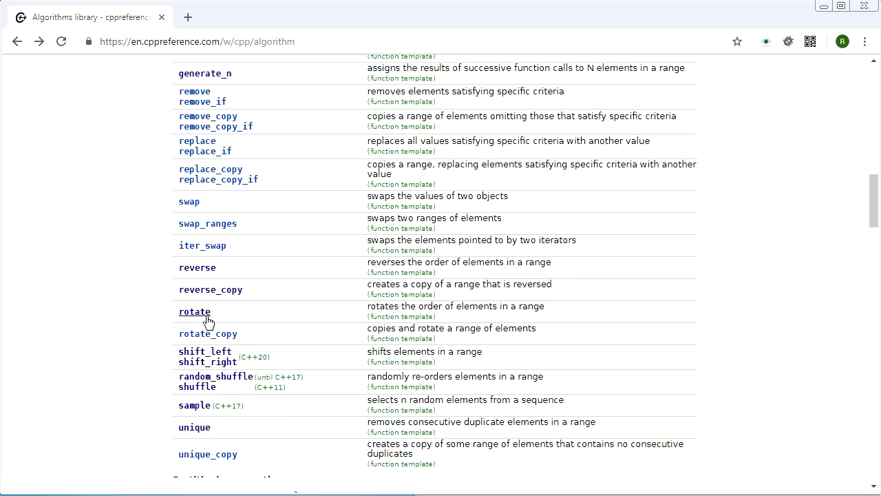
Open the std::rotate page and highlight the 'ForwardIt last' parameter in its signature
click(195, 312)
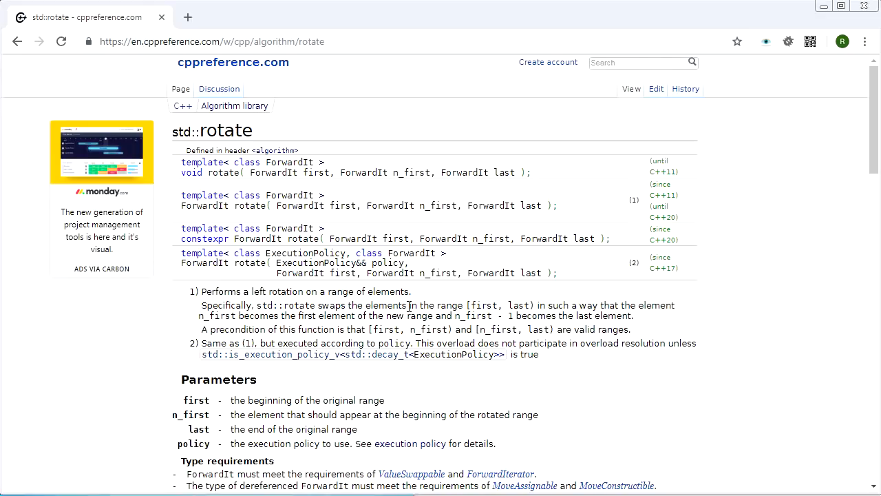
mouse_move(306, 184)
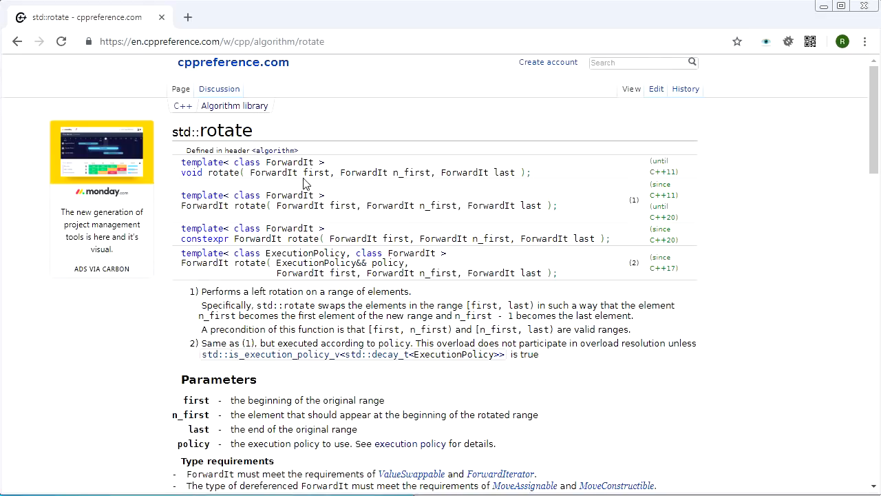
mouse_move(460, 196)
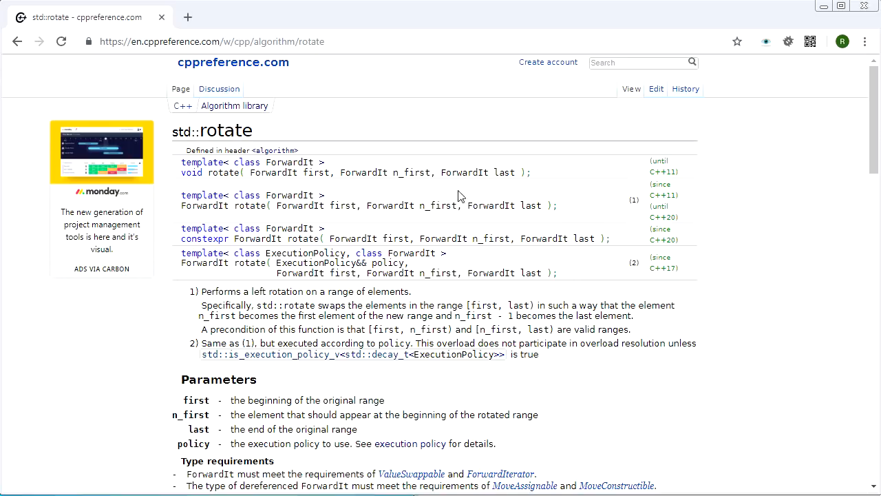
mouse_move(330, 193)
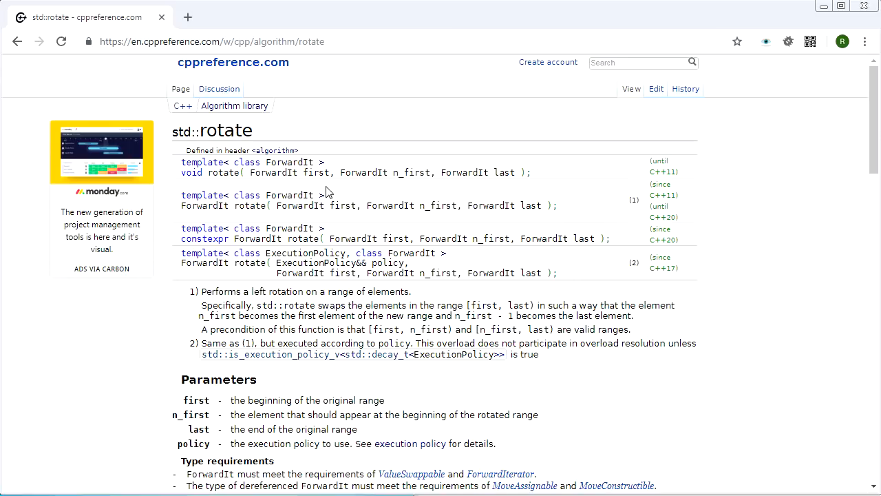
mouse_move(471, 209)
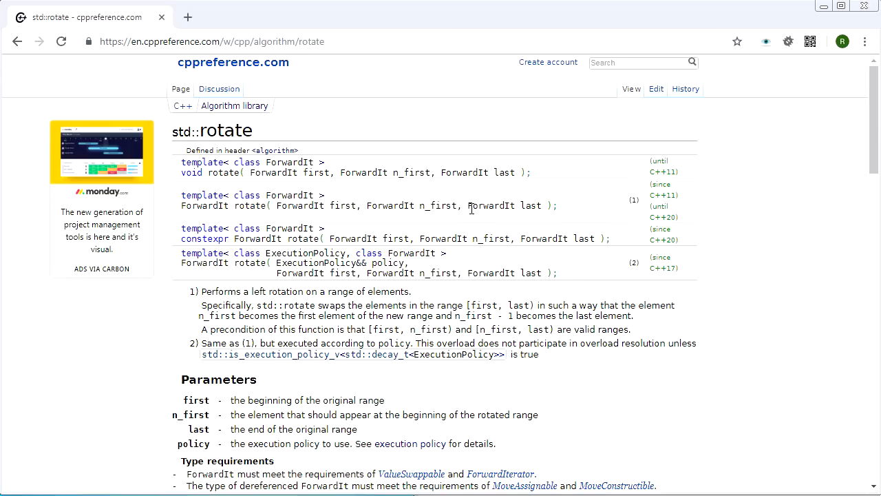
mouse_move(261, 181)
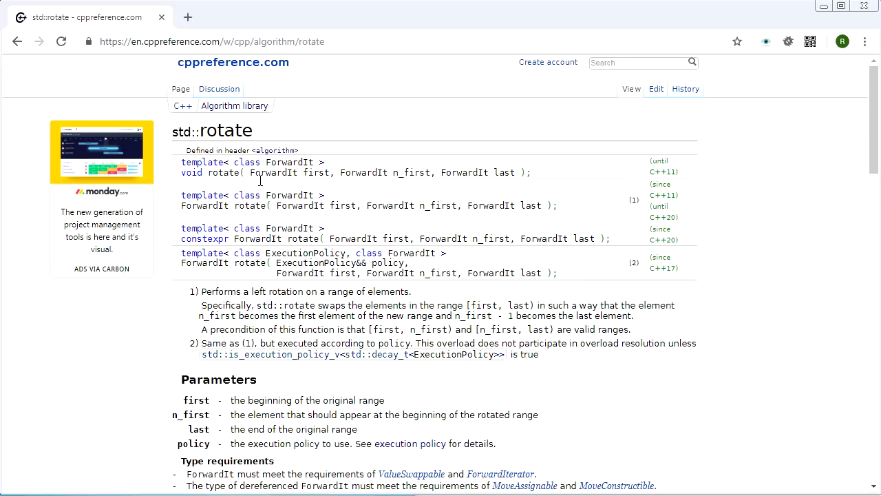
mouse_move(448, 178)
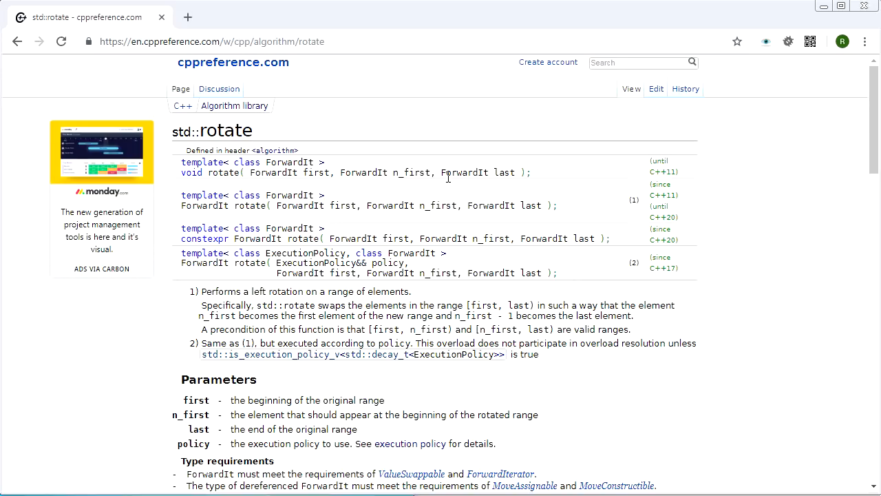
double_click(478, 172)
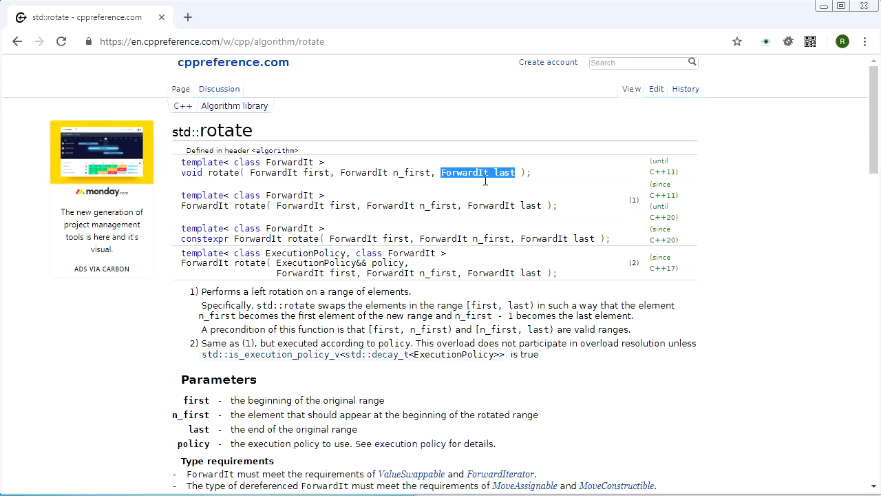
mouse_move(517, 188)
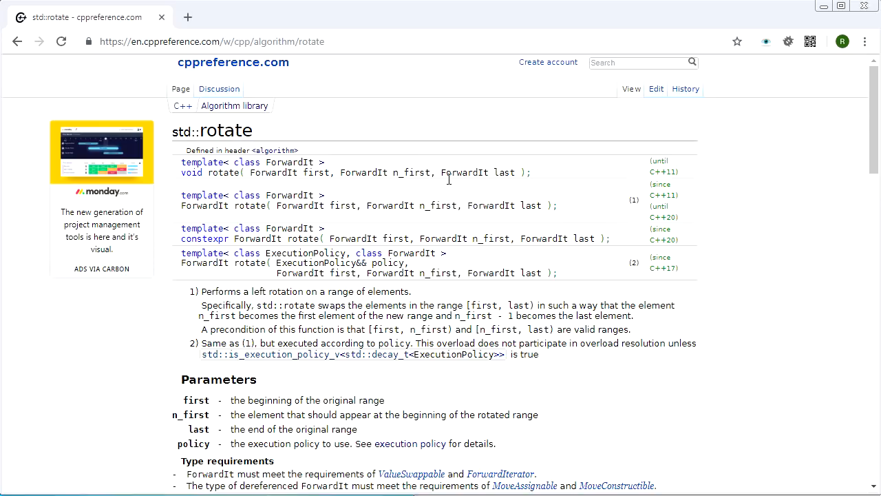
double_click(477, 173)
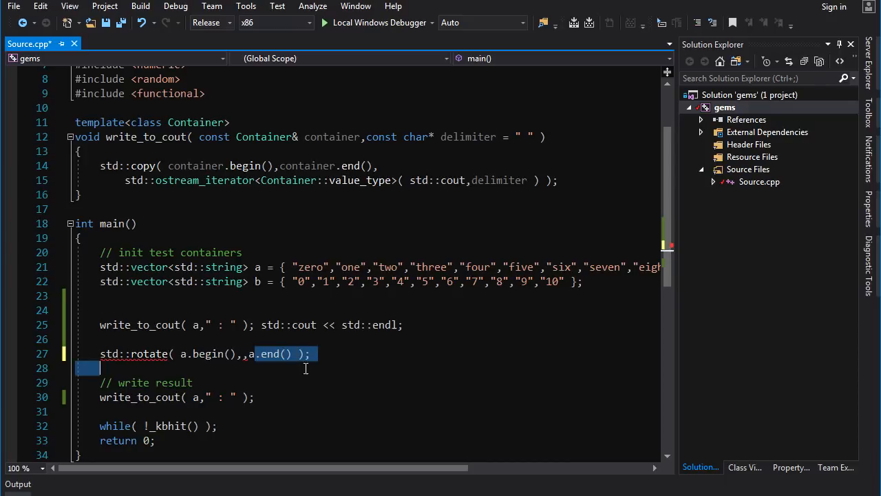
Fill the empty middle argument of the std::rotate call with a.begin() + 3
click(266, 444)
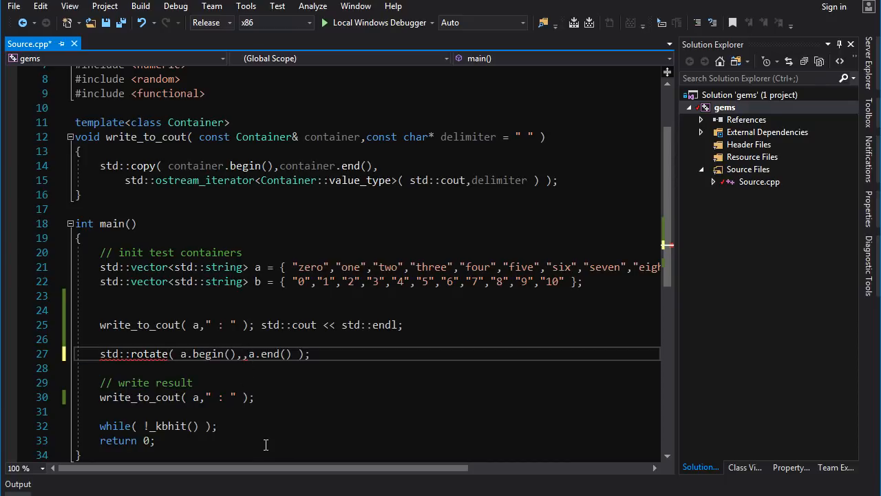
mouse_move(248, 364)
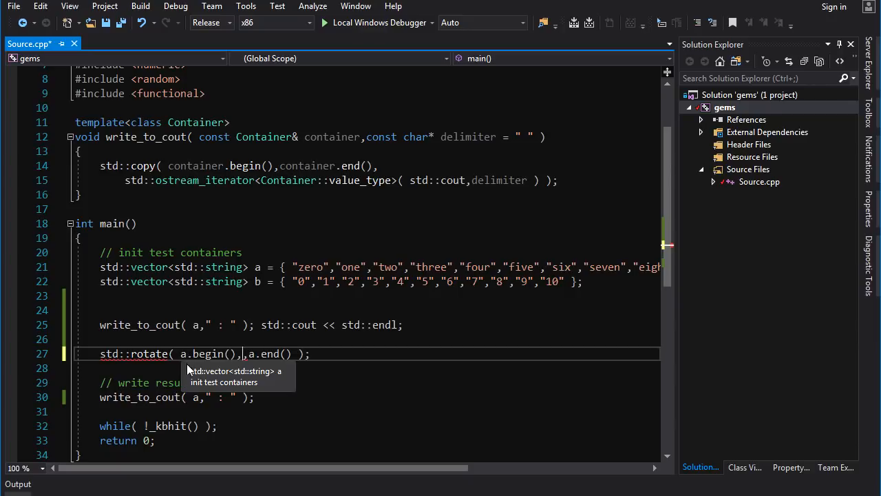
mouse_move(290, 331)
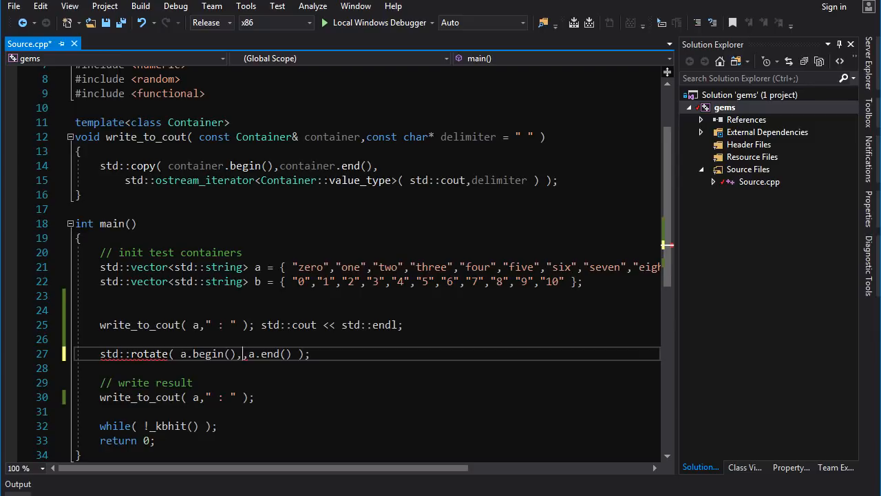
text(a.begin()
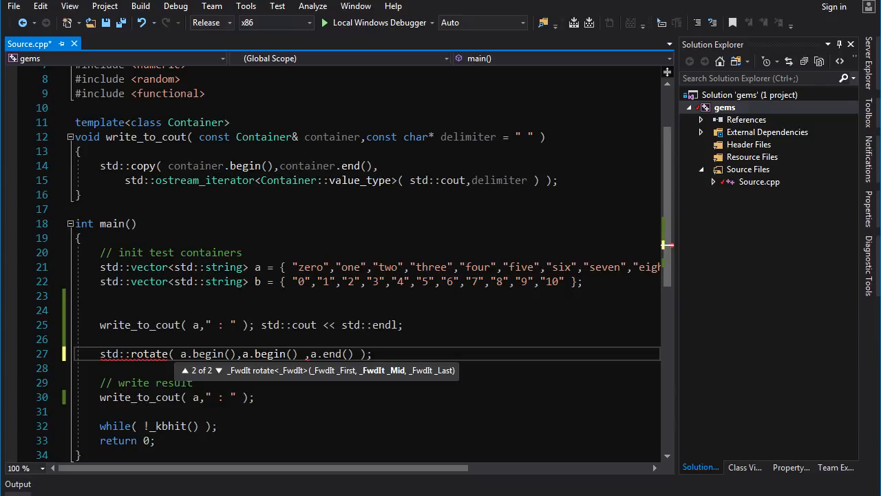
text(+ 3)
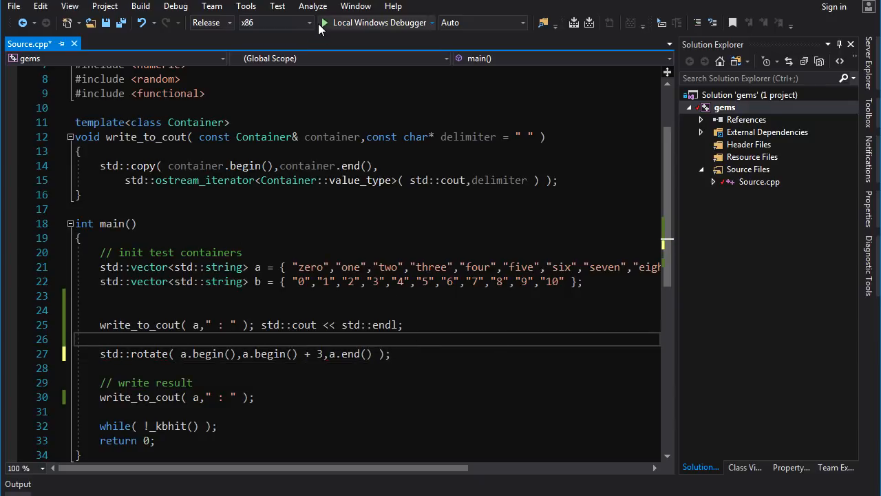
Run the program so the console prints vector a rotated to start at three
click(325, 22)
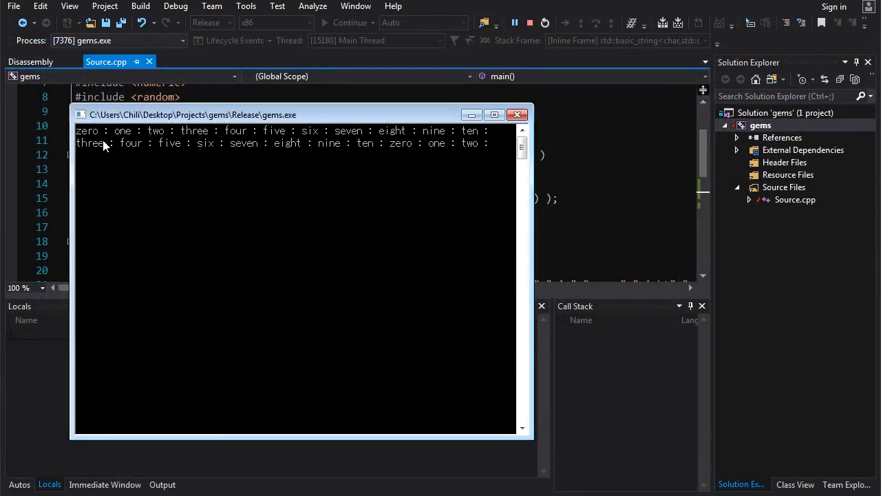
mouse_move(315, 153)
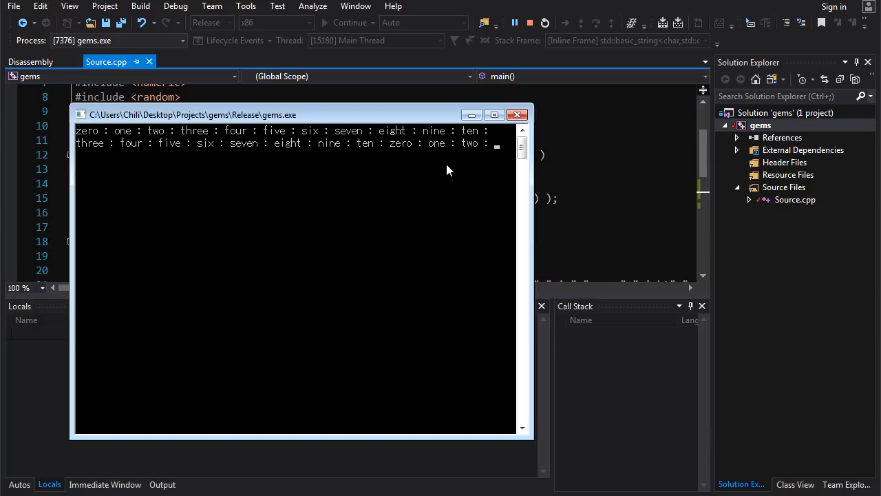
mouse_move(219, 167)
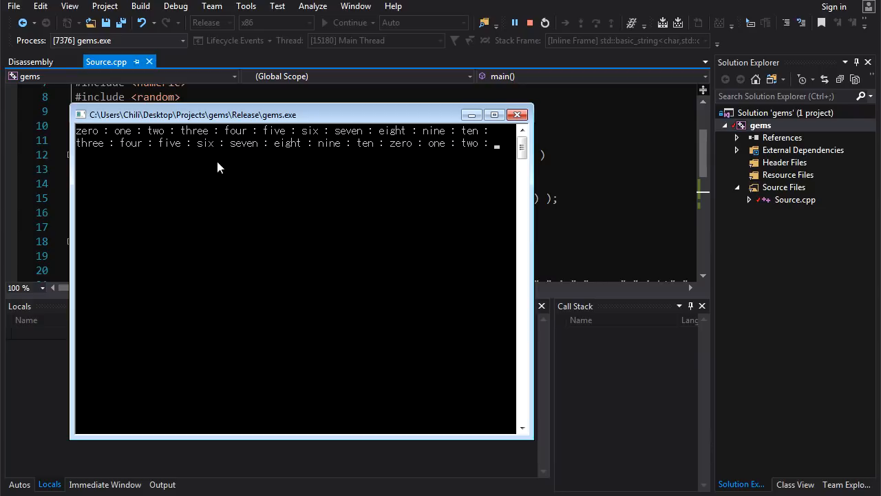
mouse_move(92, 128)
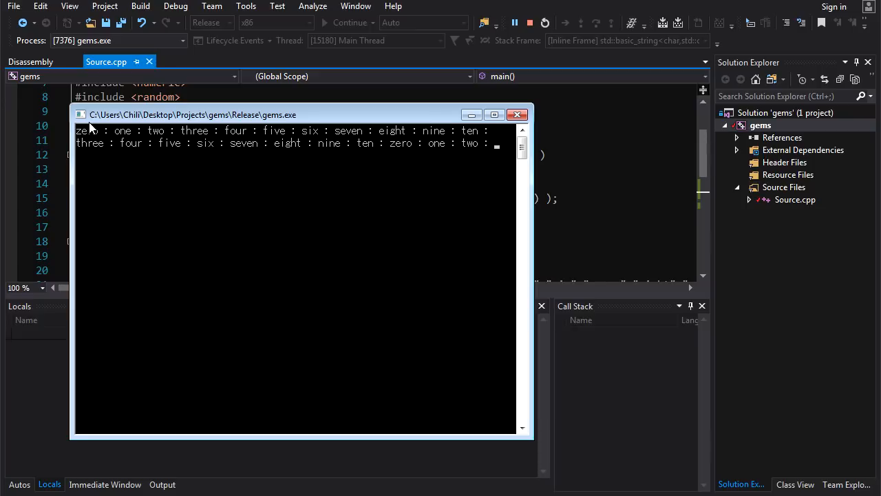
mouse_move(384, 153)
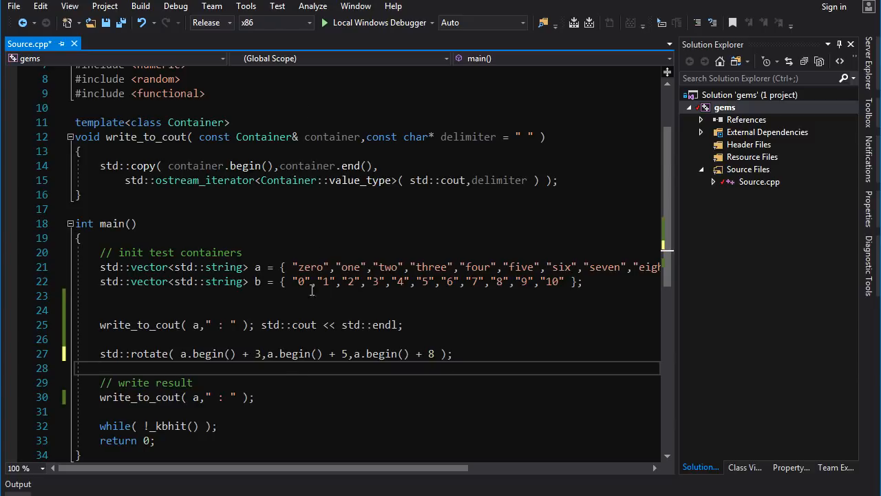
mouse_move(310, 267)
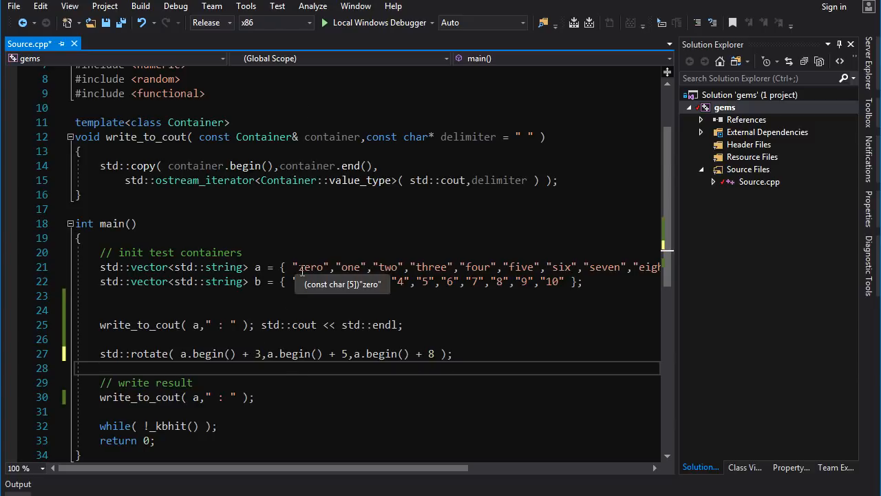
mouse_move(275, 260)
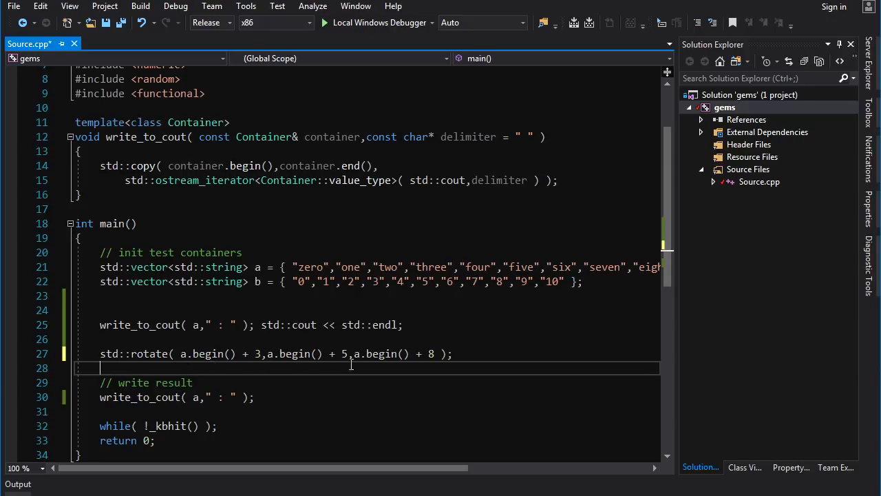
mouse_move(273, 380)
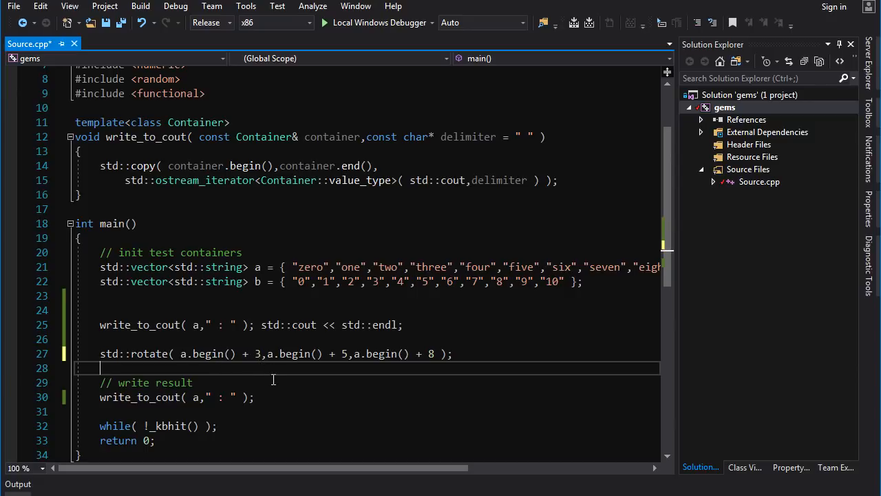
mouse_move(433, 379)
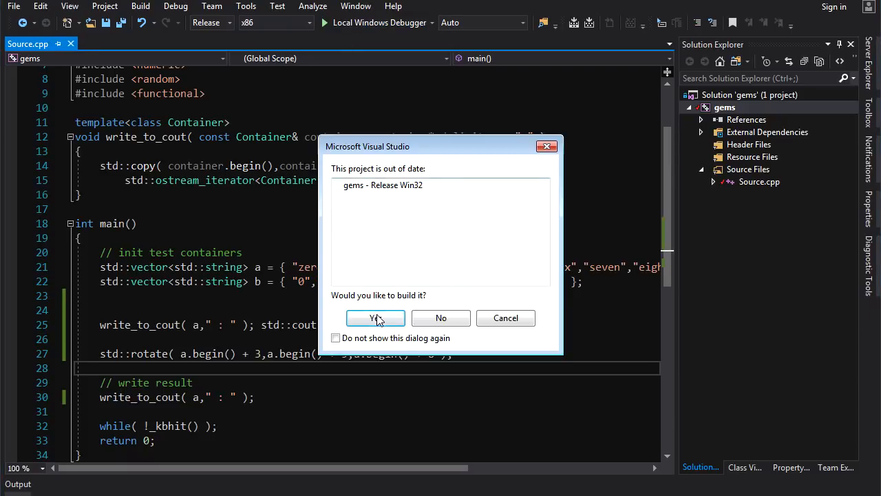
Accept the rebuild so the run prints five, six, seven ahead of three, four
click(375, 317)
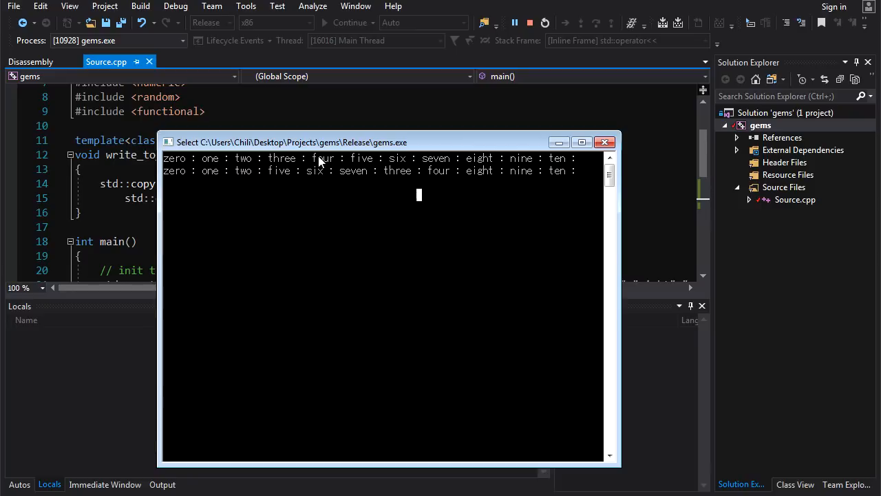
mouse_move(419, 176)
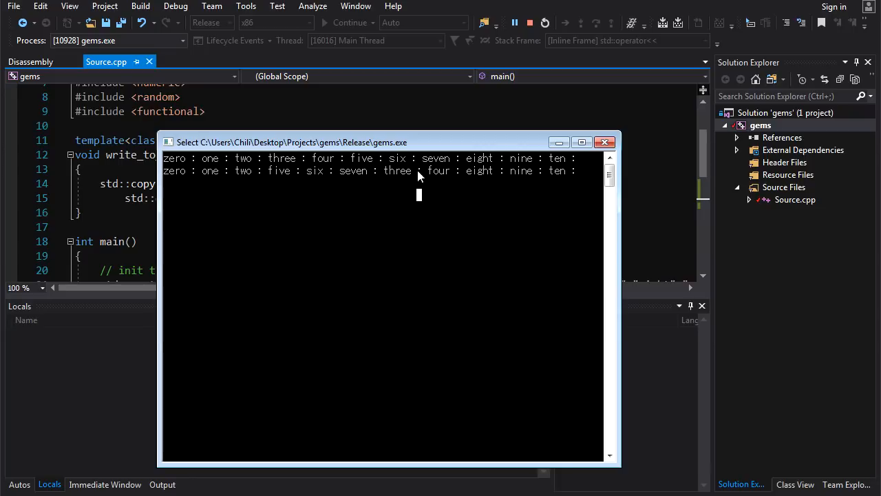
mouse_move(374, 178)
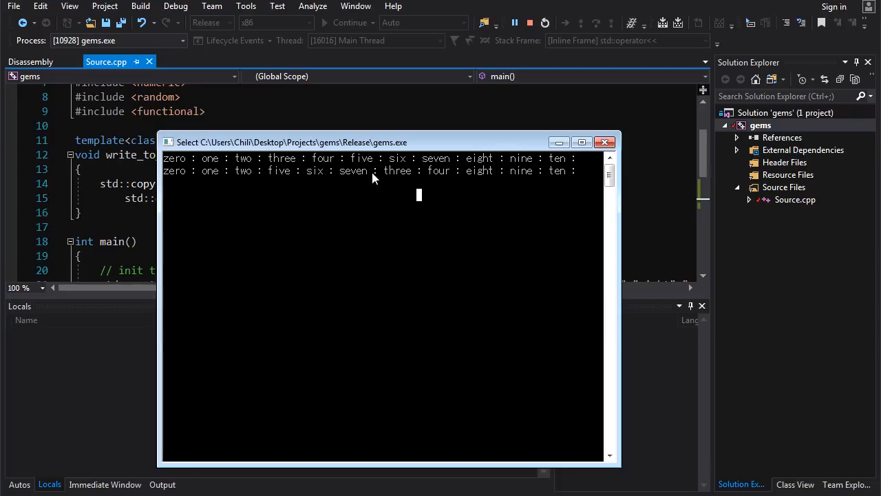
mouse_move(441, 206)
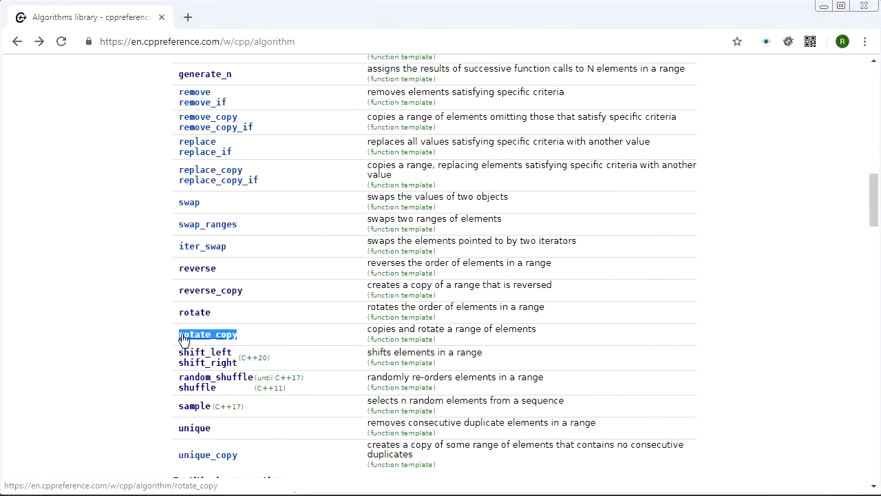
mouse_move(308, 338)
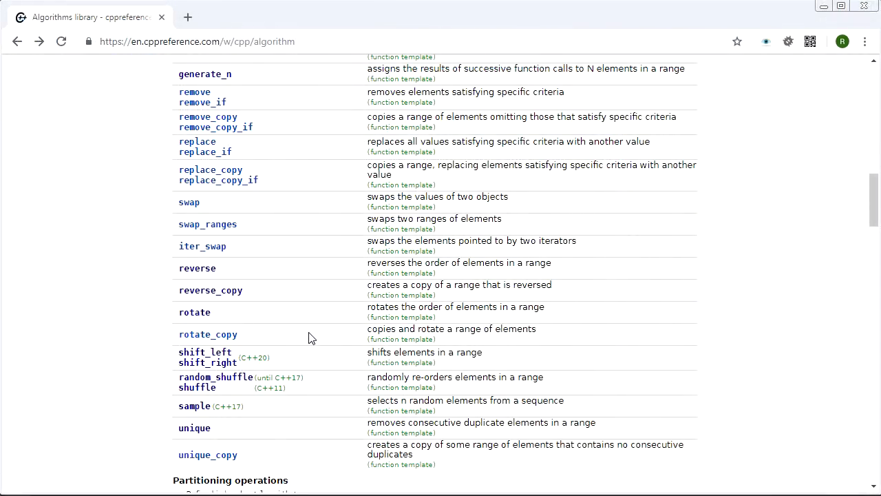
mouse_move(258, 308)
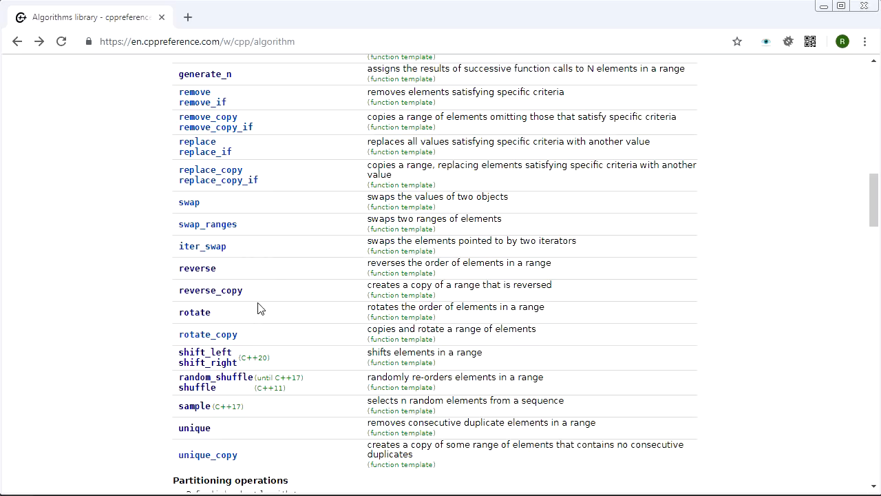
mouse_move(207, 358)
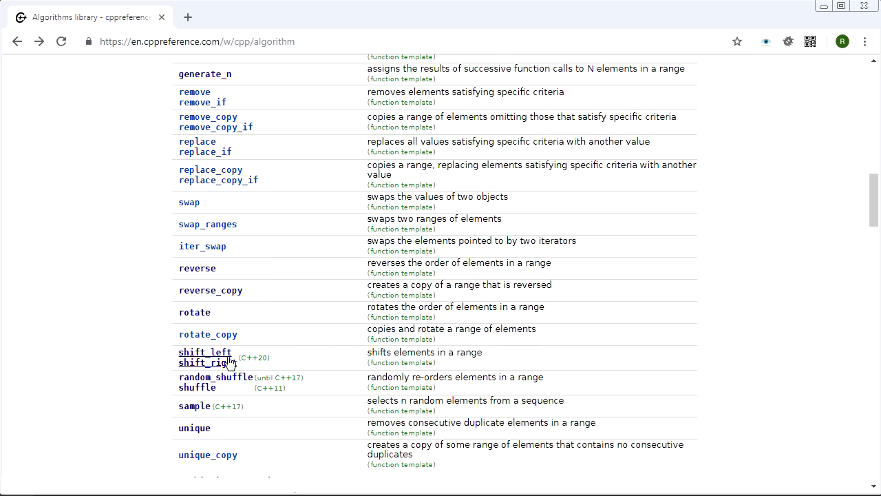
Scroll the algorithms list and open the random_shuffle reference page
scroll(down, 3)
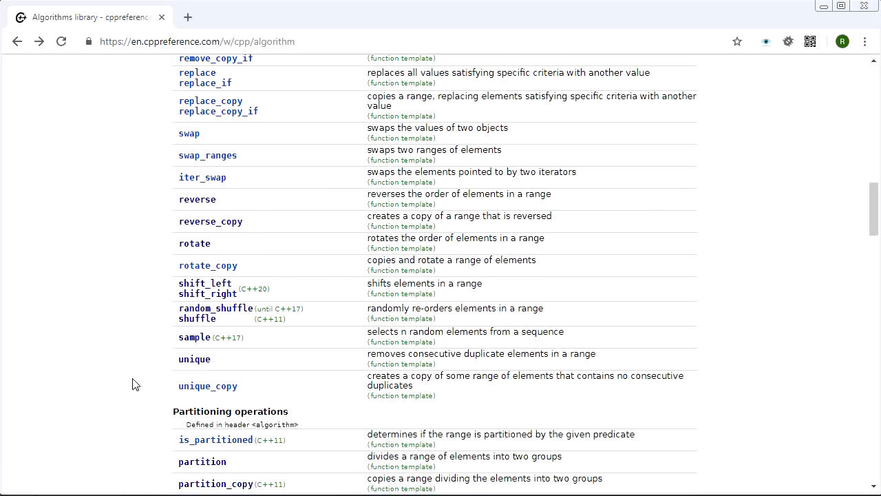
mouse_move(171, 353)
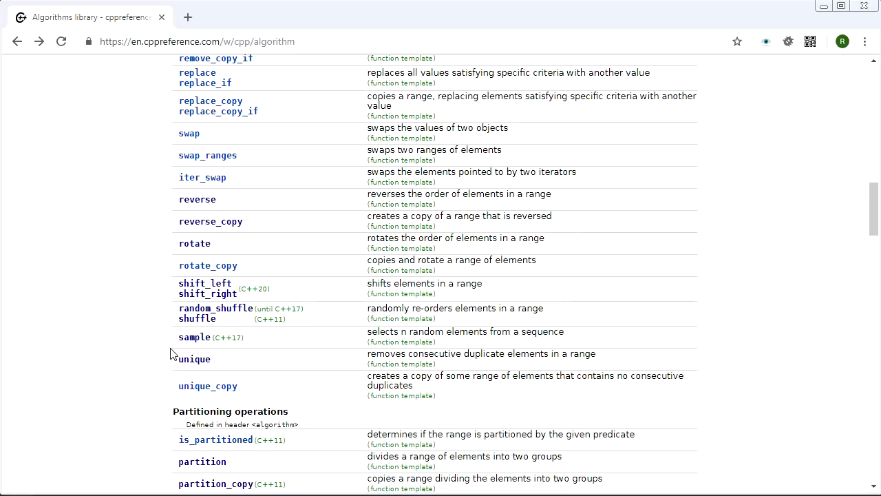
click(197, 318)
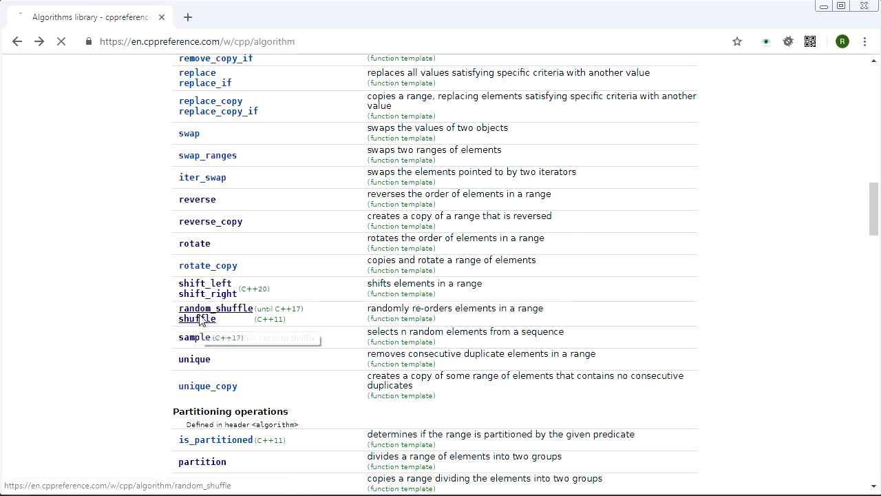
click(215, 308)
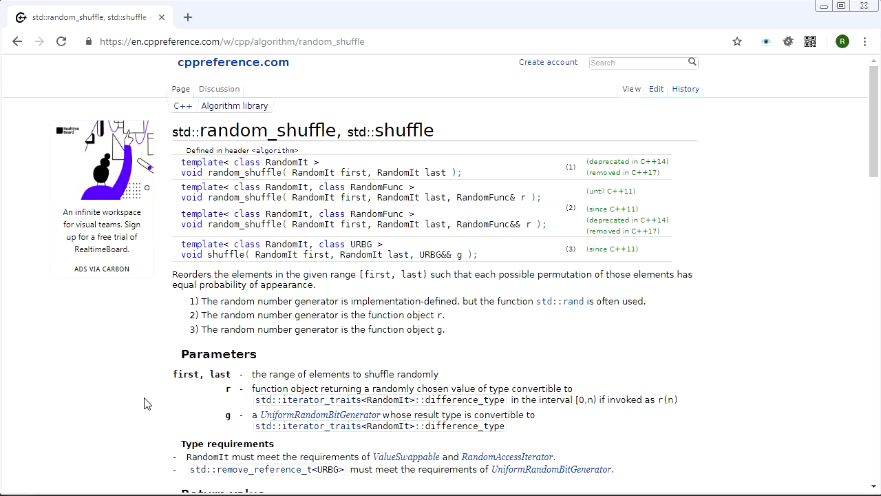
mouse_move(410, 236)
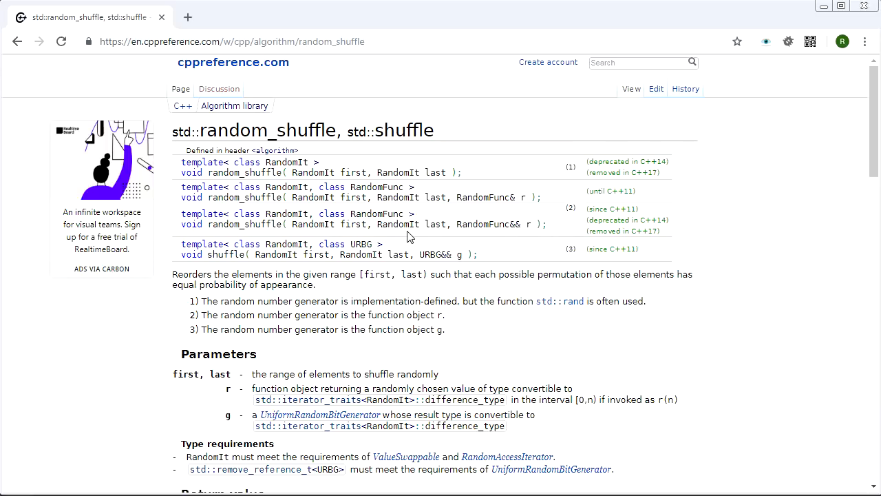
mouse_move(240, 155)
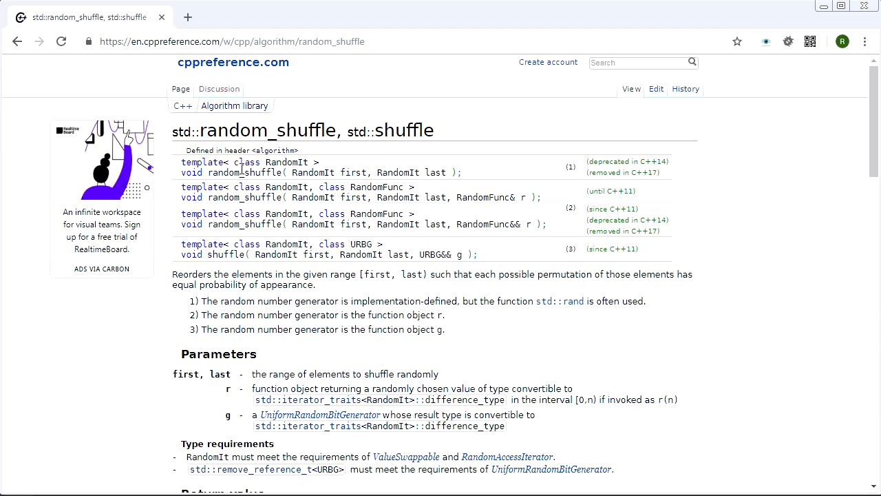
mouse_move(367, 274)
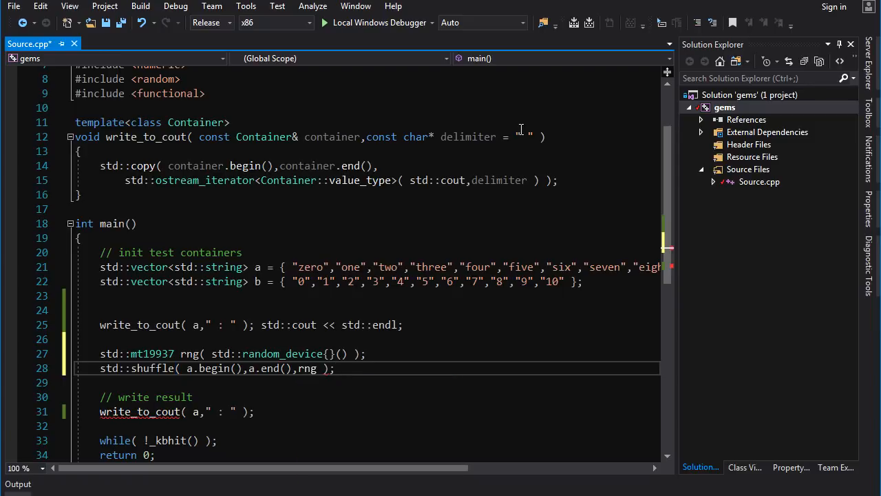
Build the out-of-date project and run the std::shuffle number-words program
click(325, 22)
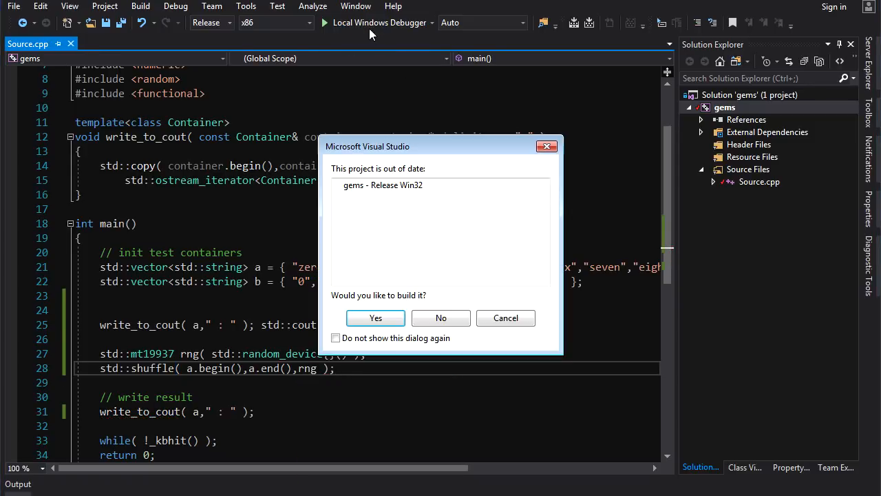
click(375, 317)
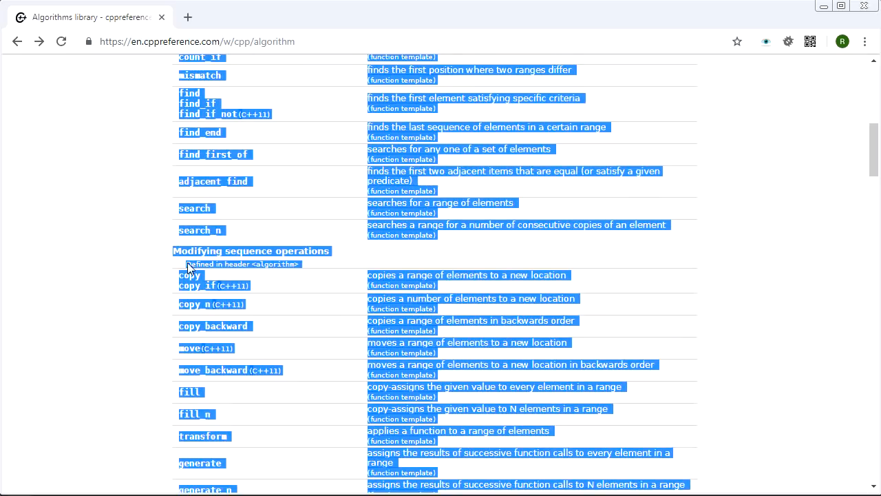
Scroll past sorting, heap and min/max entries and highlight the Permutation operations heading
scroll(up, 3)
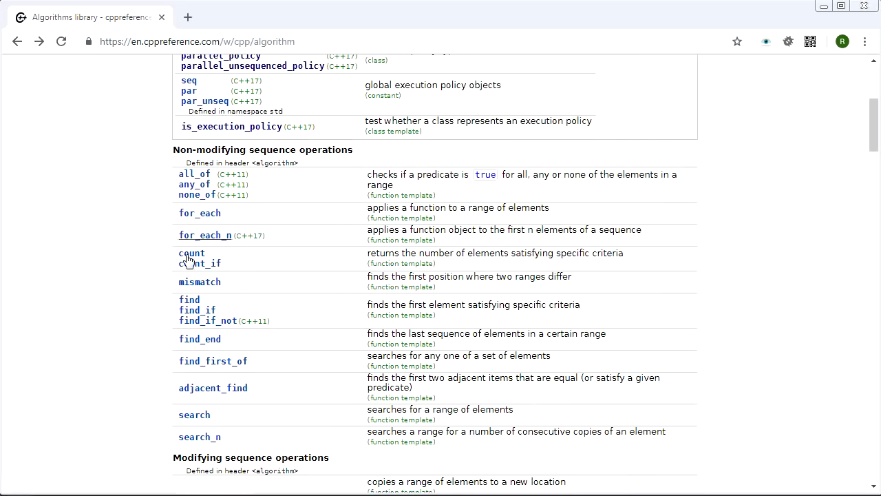
scroll(down, 3)
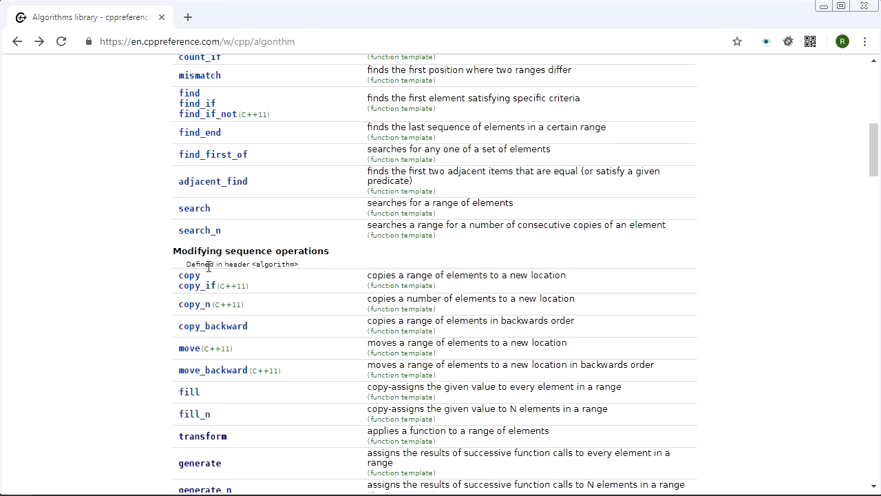
scroll(down, 3)
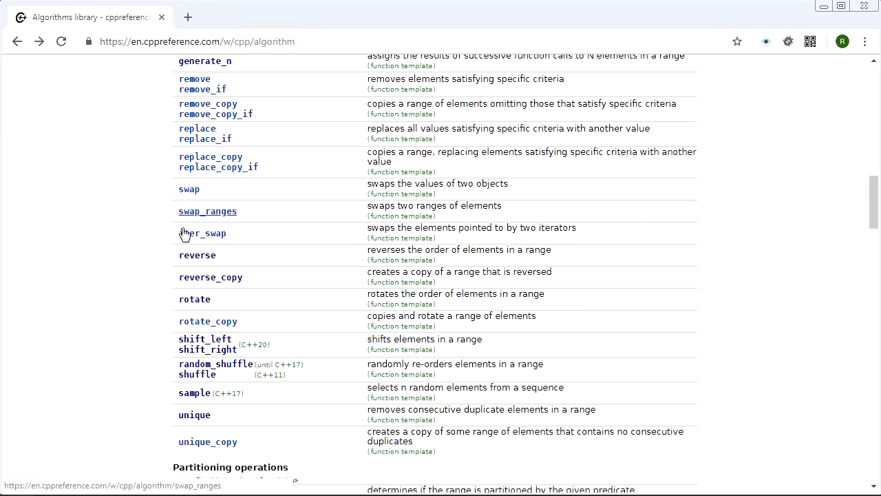
scroll(down, 3)
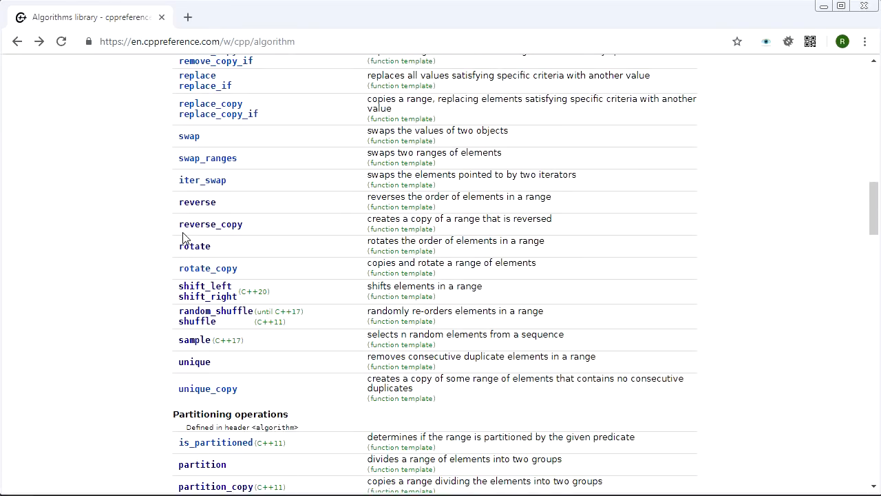
mouse_move(207, 268)
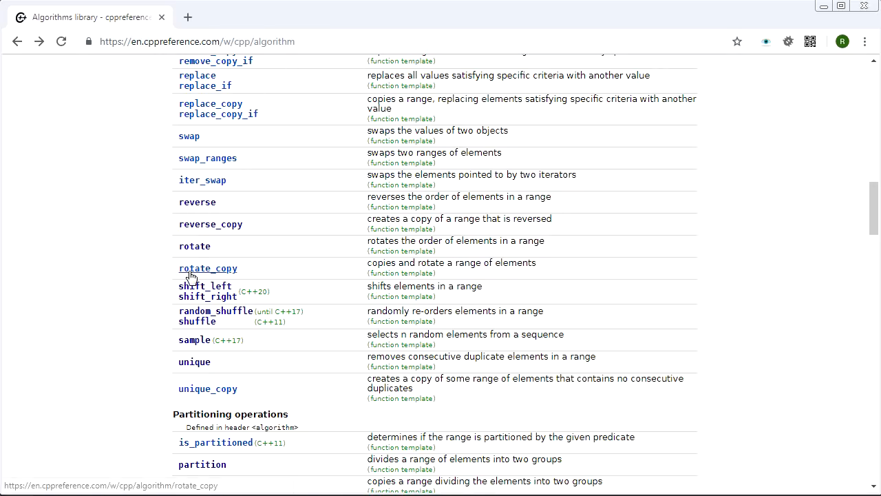
scroll(down, 3)
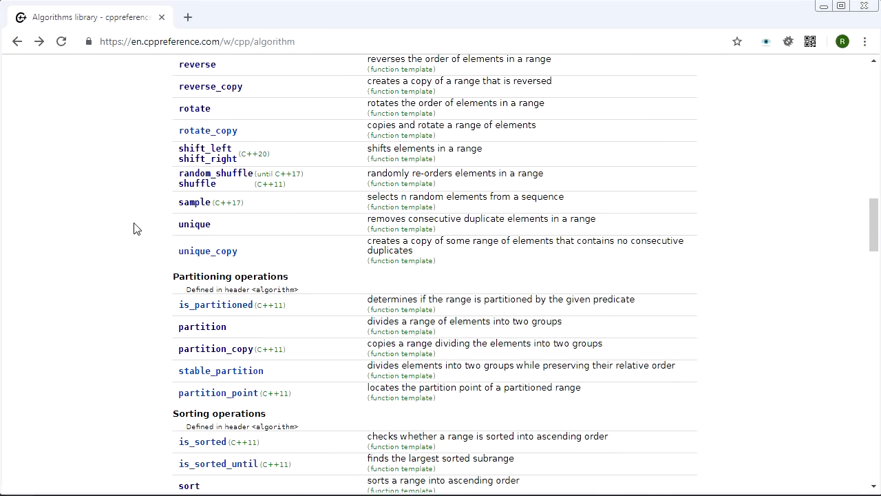
scroll(down, 3)
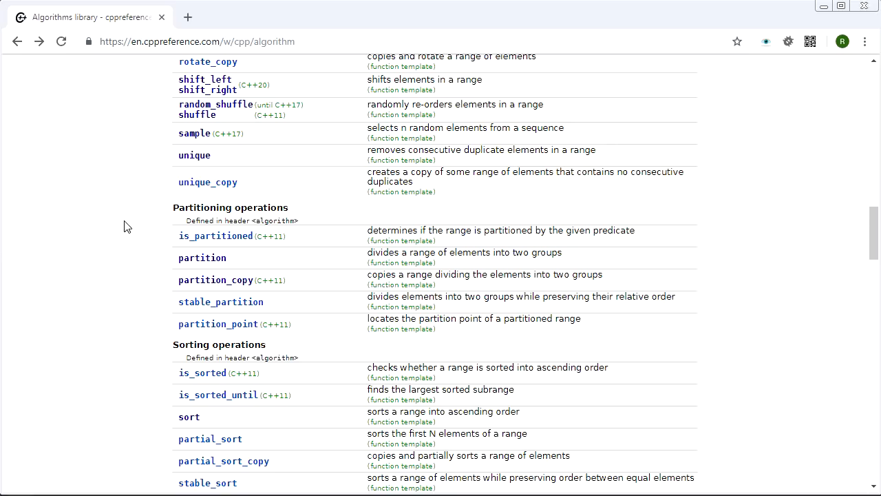
scroll(down, 3)
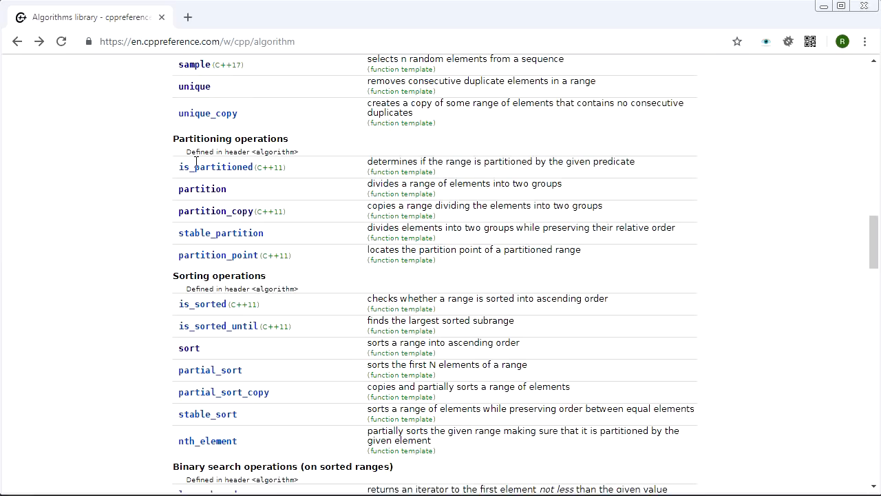
mouse_move(256, 299)
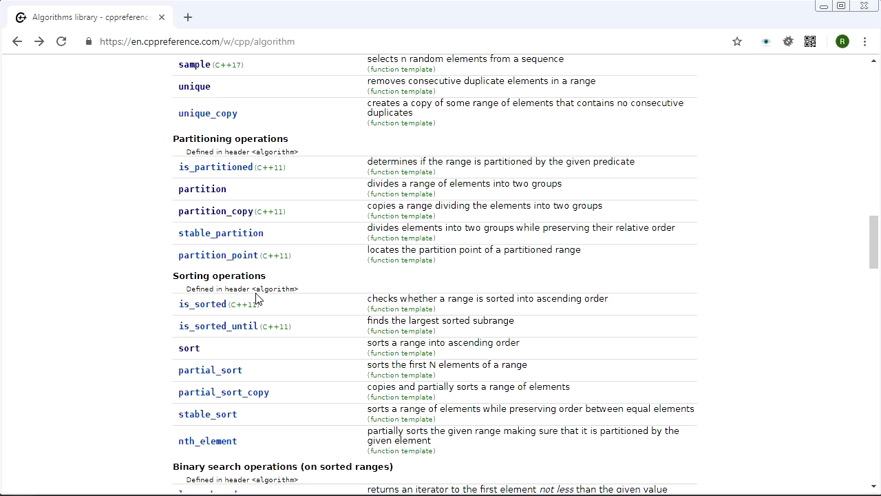
mouse_move(333, 263)
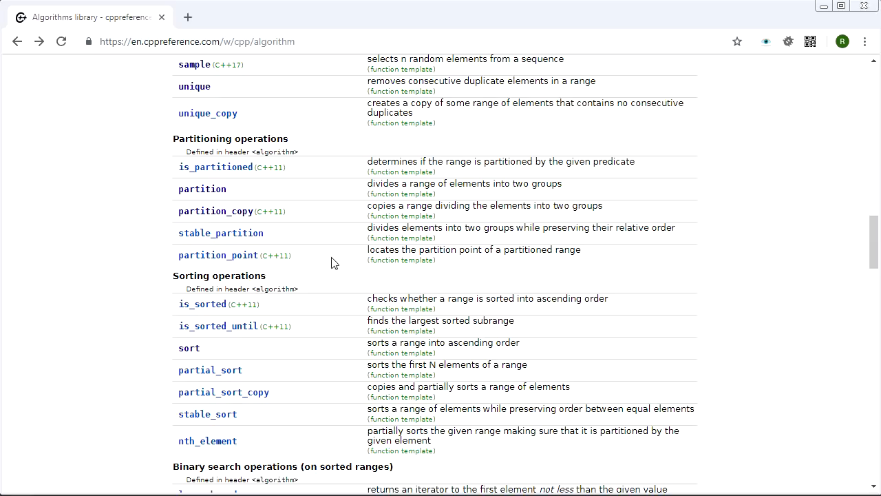
mouse_move(203, 193)
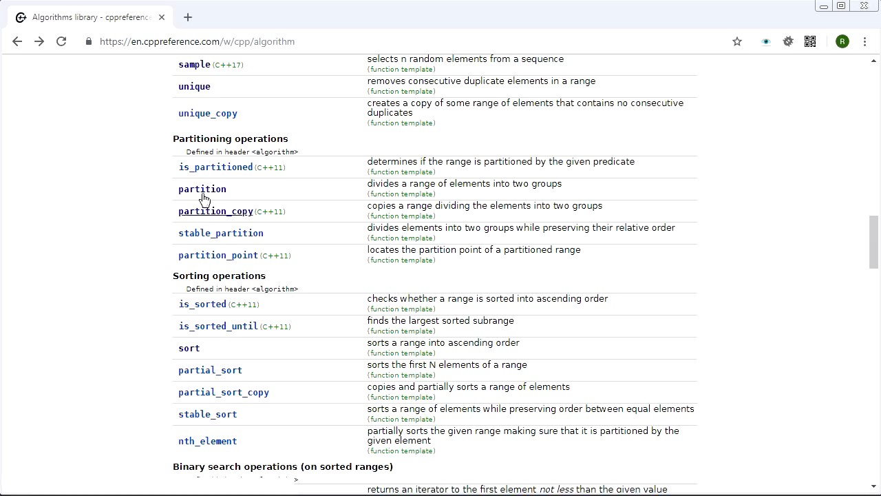
mouse_move(314, 288)
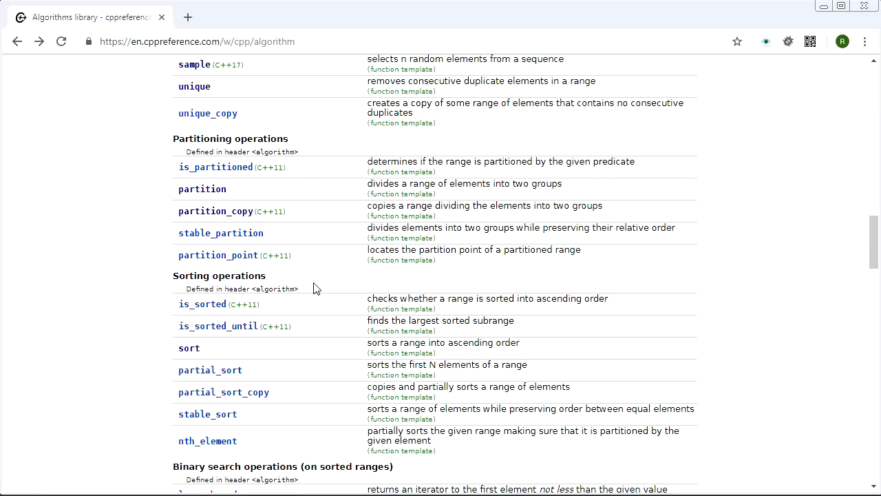
scroll(down, 3)
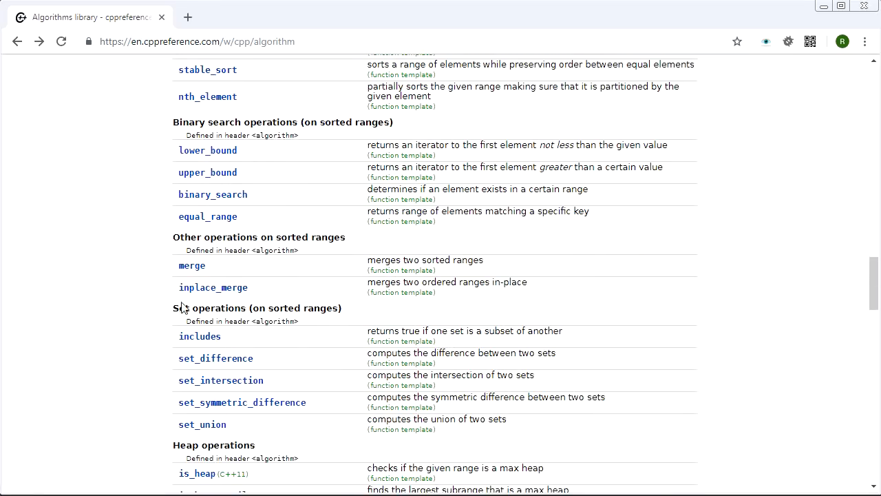
scroll(down, 3)
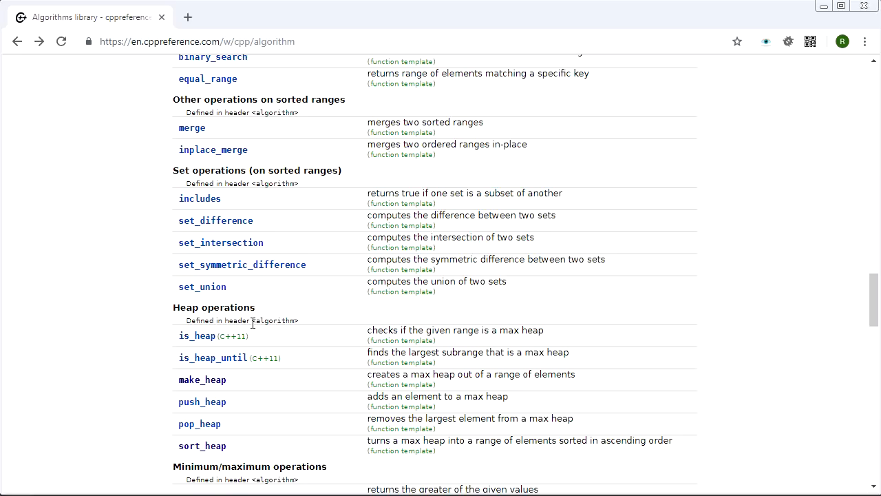
scroll(down, 3)
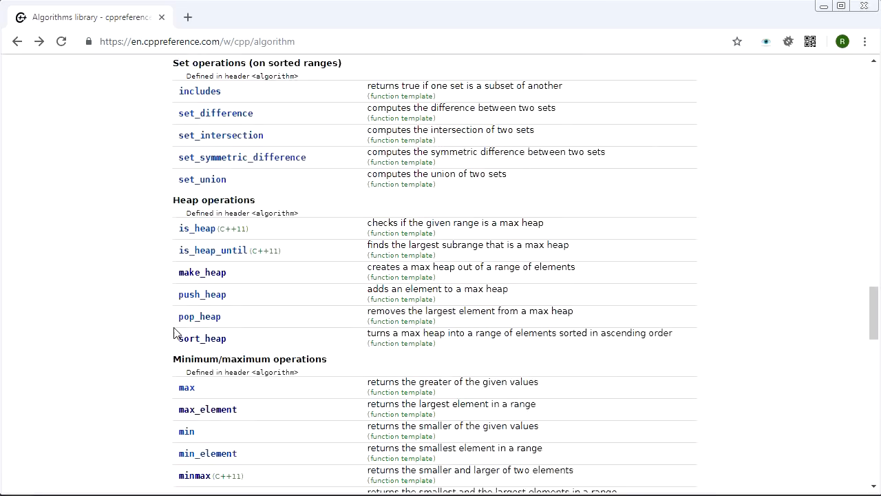
scroll(down, 3)
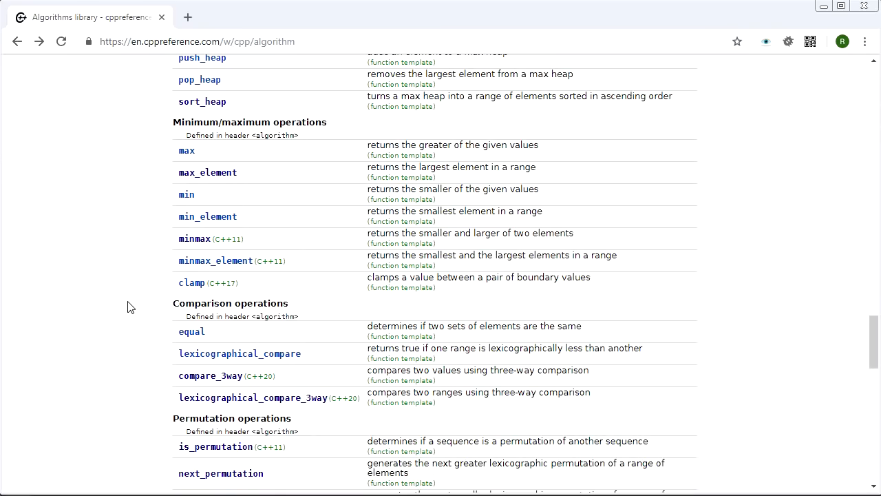
scroll(down, 3)
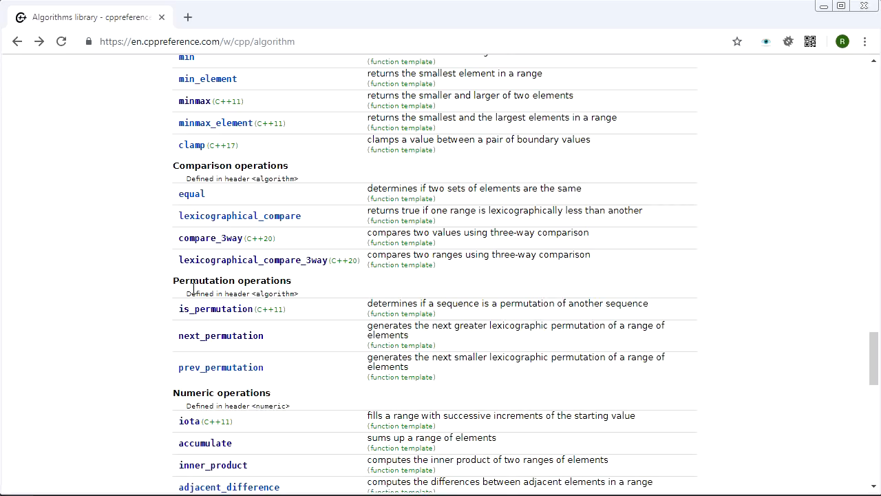
double_click(231, 281)
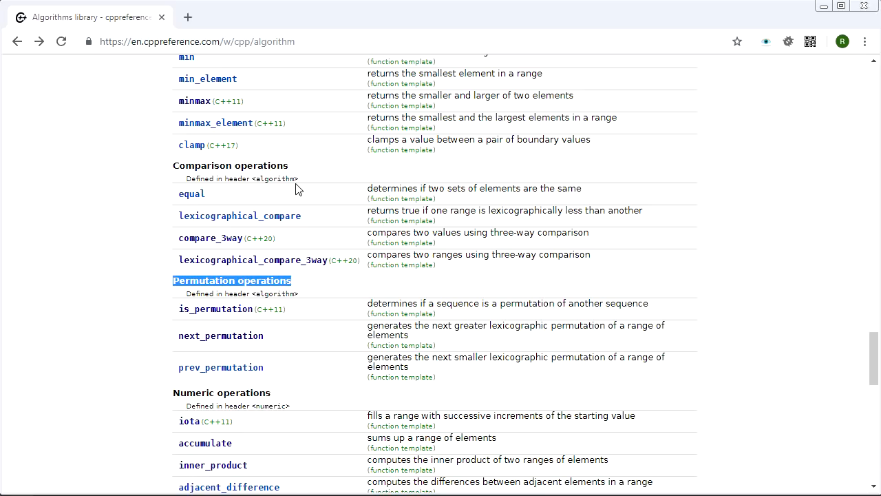
mouse_move(220, 335)
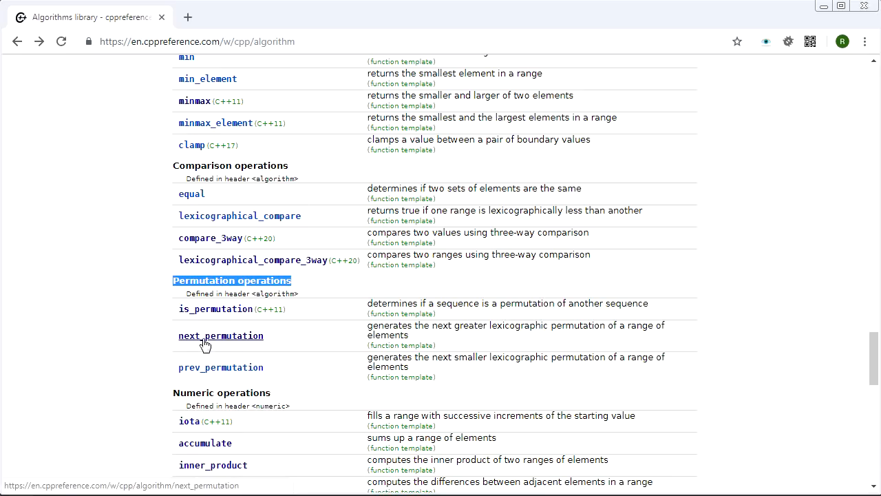
mouse_move(176, 339)
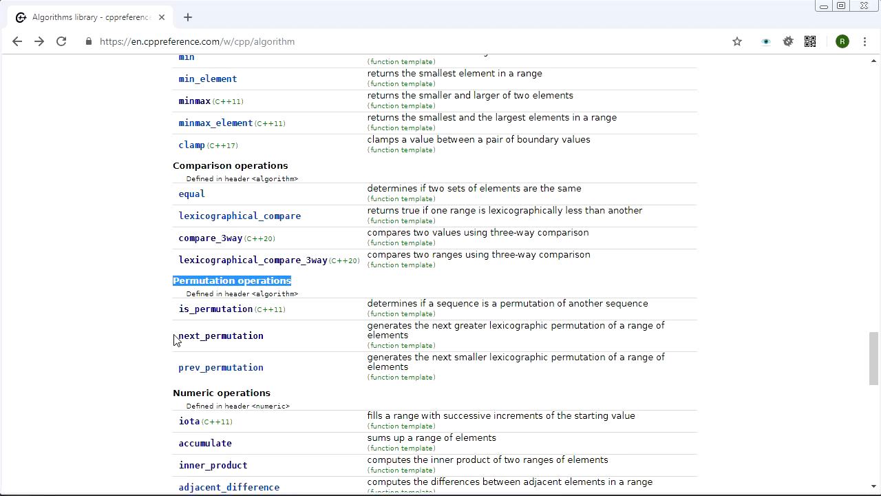
mouse_move(220, 335)
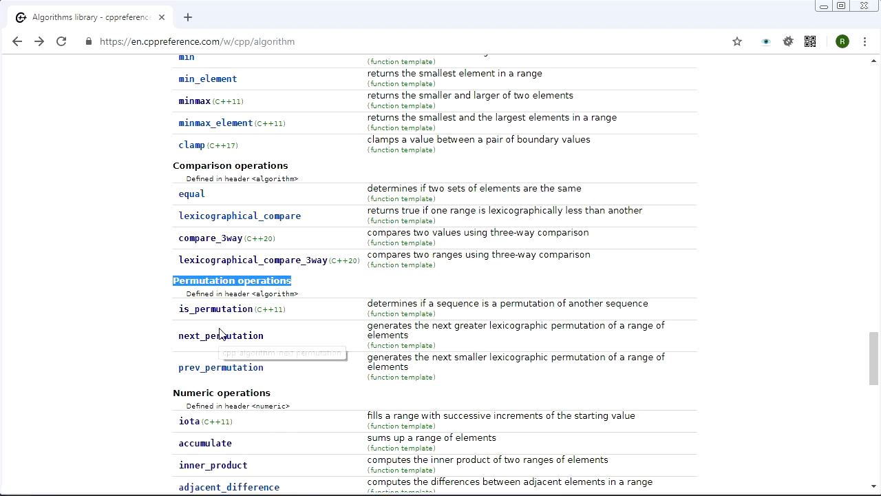
Open std::next_permutation and skim its description and possible implementation
click(221, 335)
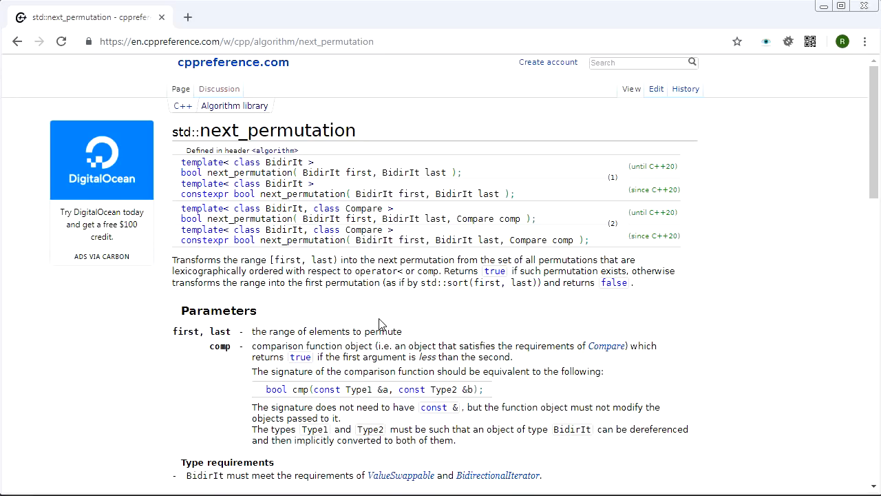
scroll(down, 3)
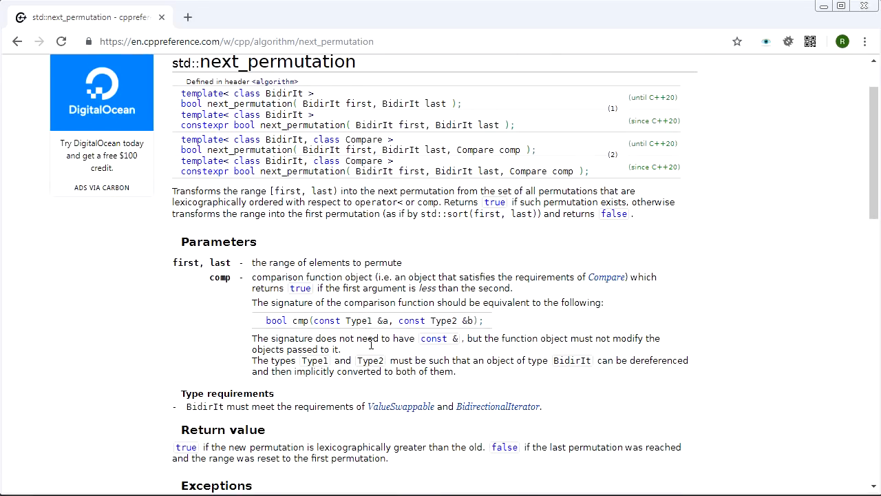
scroll(down, 3)
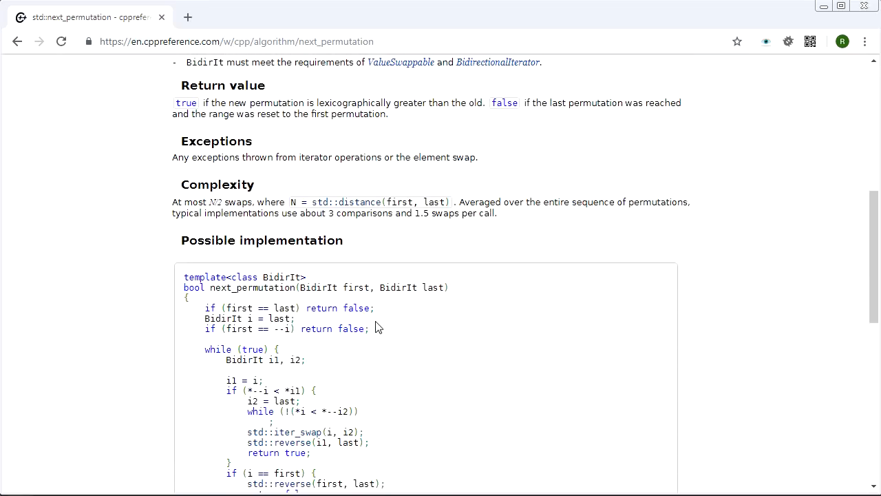
scroll(up, 3)
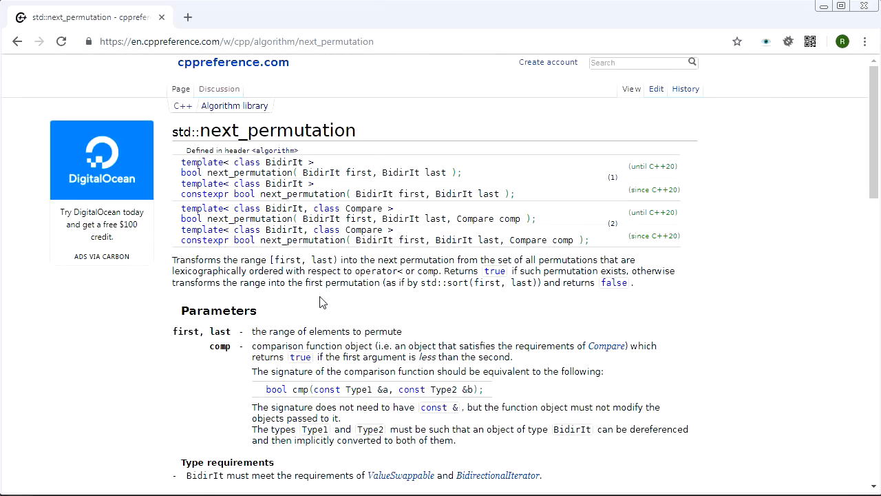
mouse_move(141, 172)
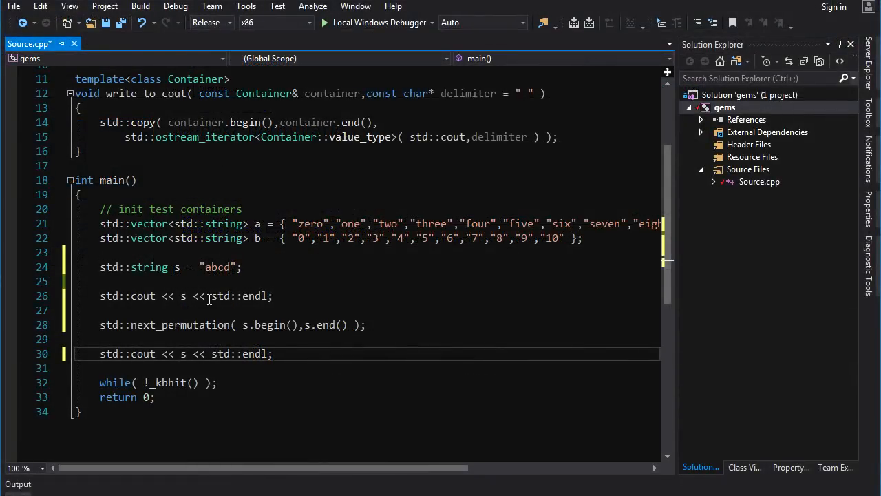
Return to the std::string s = "abcd" declaration in main
click(182, 267)
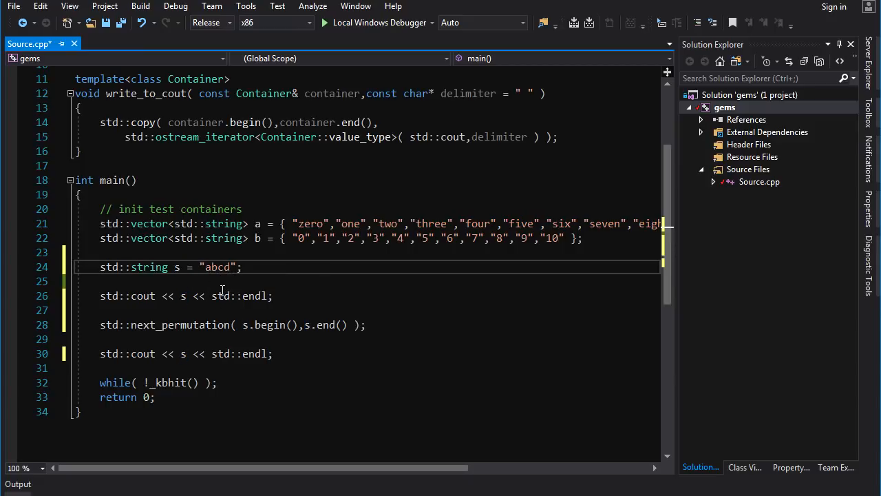
mouse_move(274, 266)
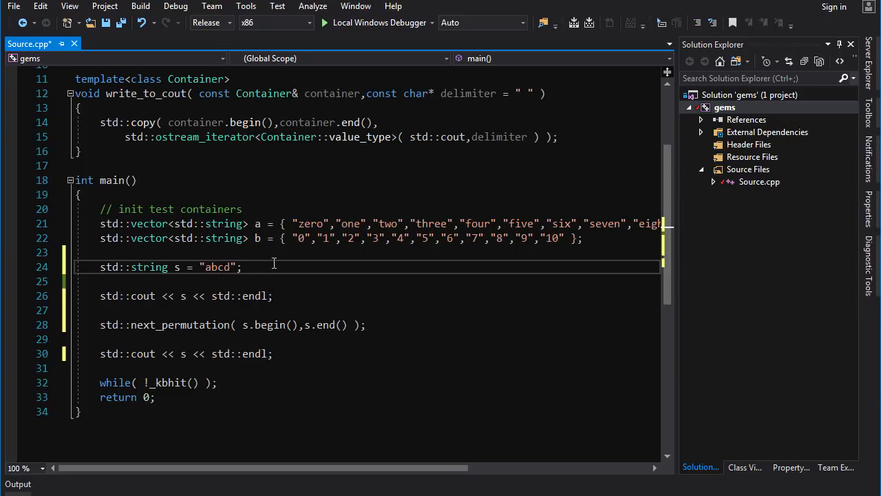
mouse_move(126, 330)
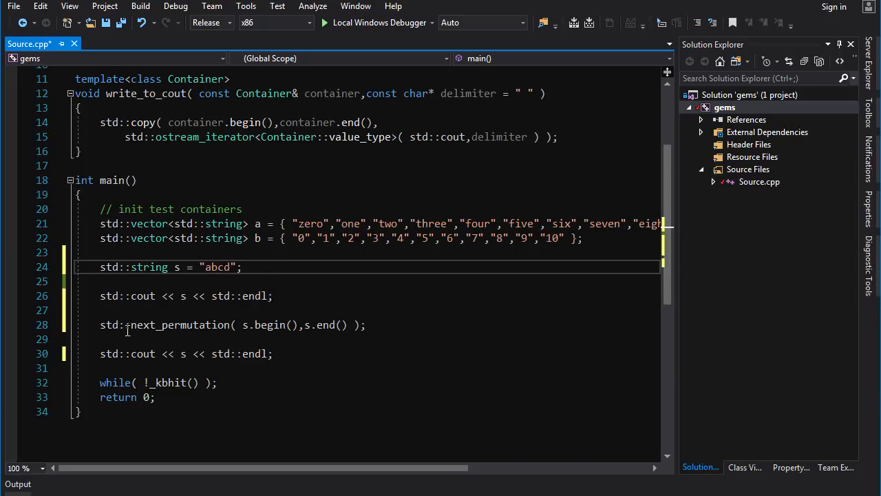
mouse_move(277, 320)
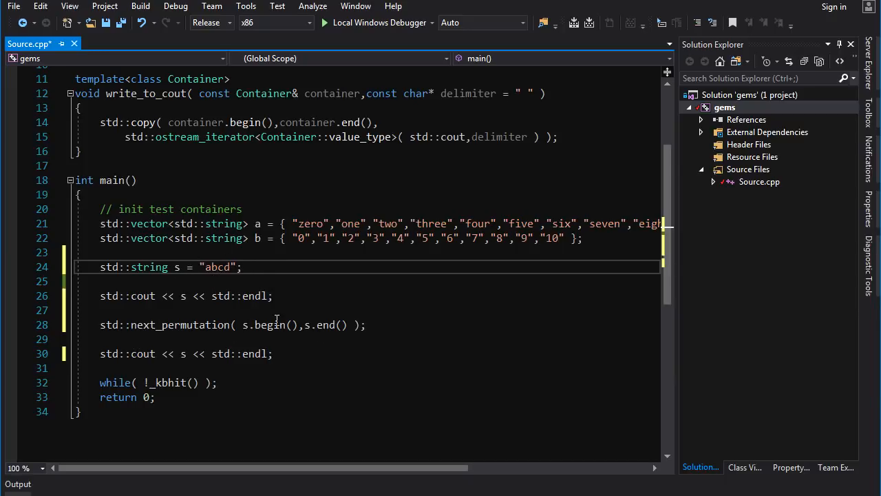
Run the program with Local Windows Debugger to check the printed permutations
click(324, 23)
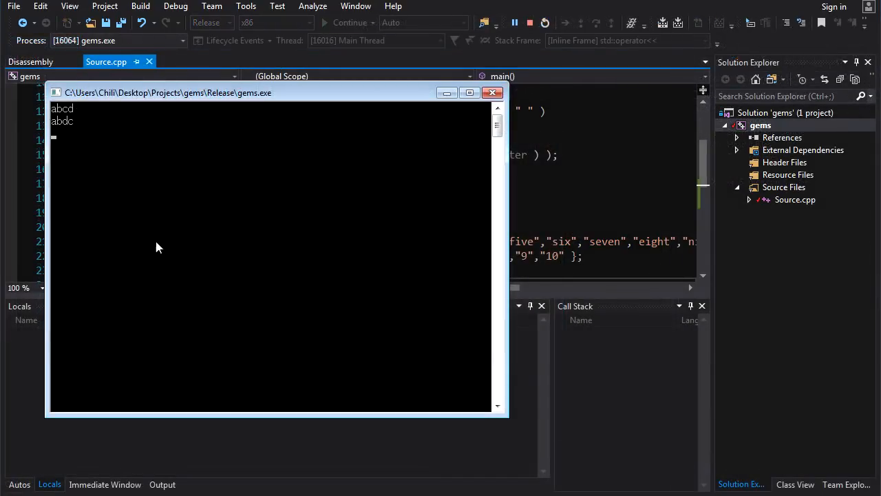
mouse_move(74, 124)
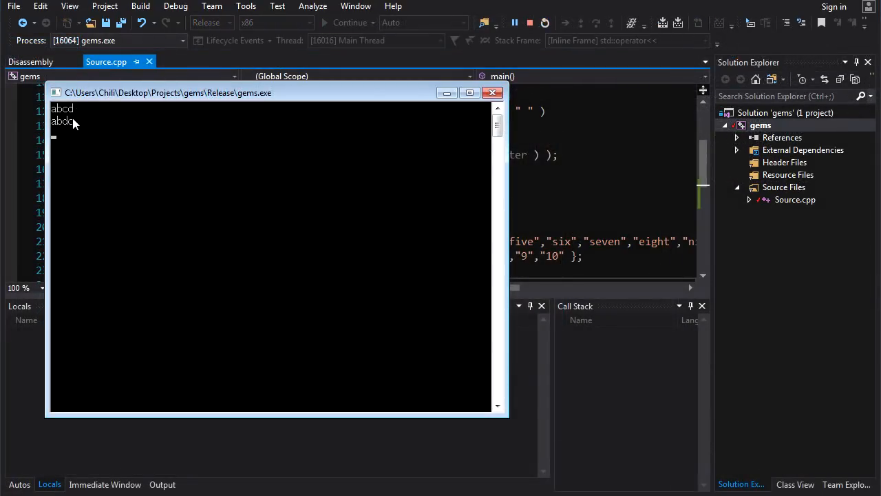
mouse_move(69, 108)
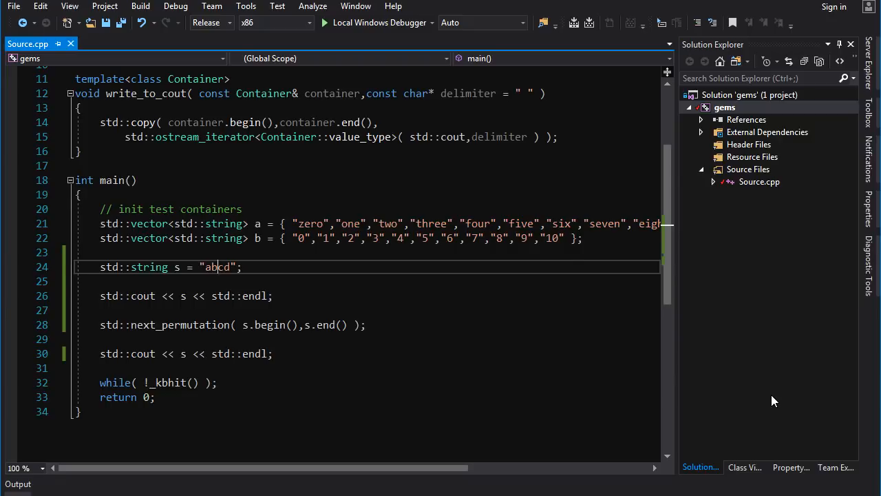
click(325, 22)
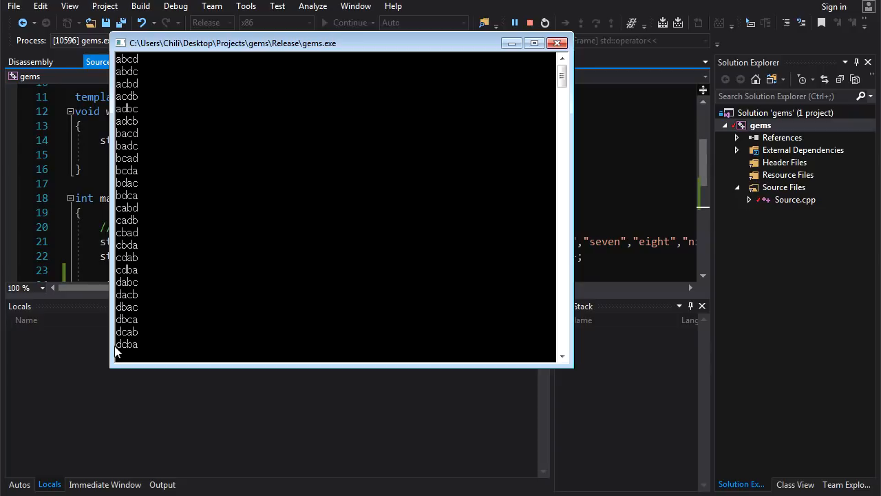
mouse_move(164, 253)
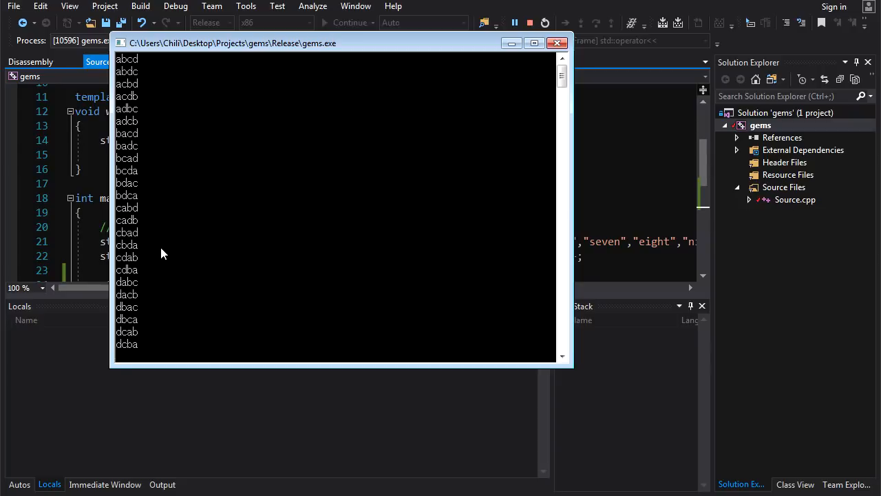
mouse_move(136, 141)
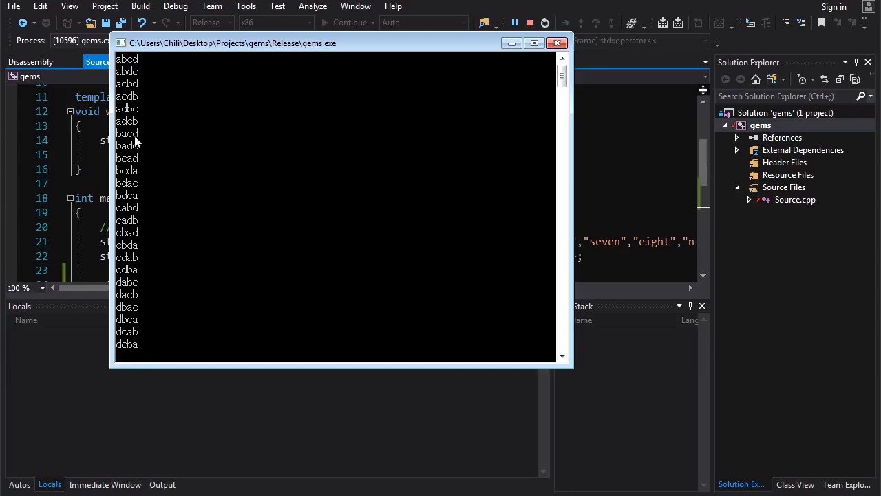
mouse_move(122, 351)
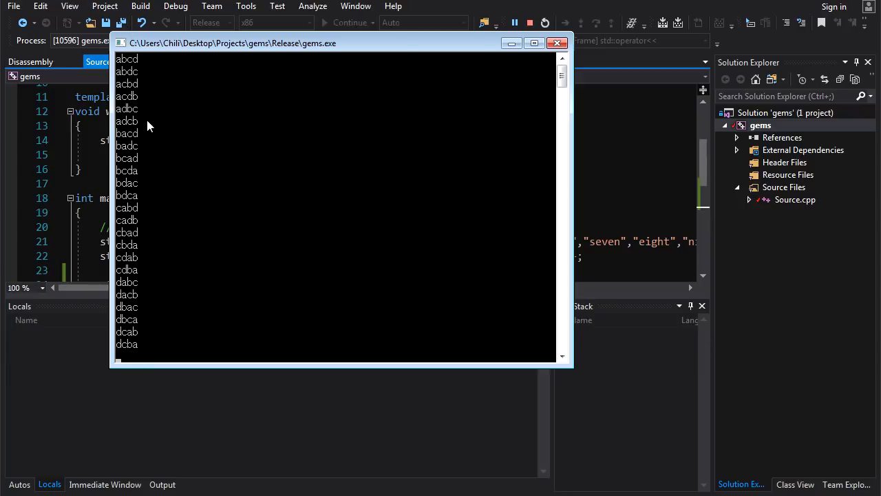
mouse_move(117, 337)
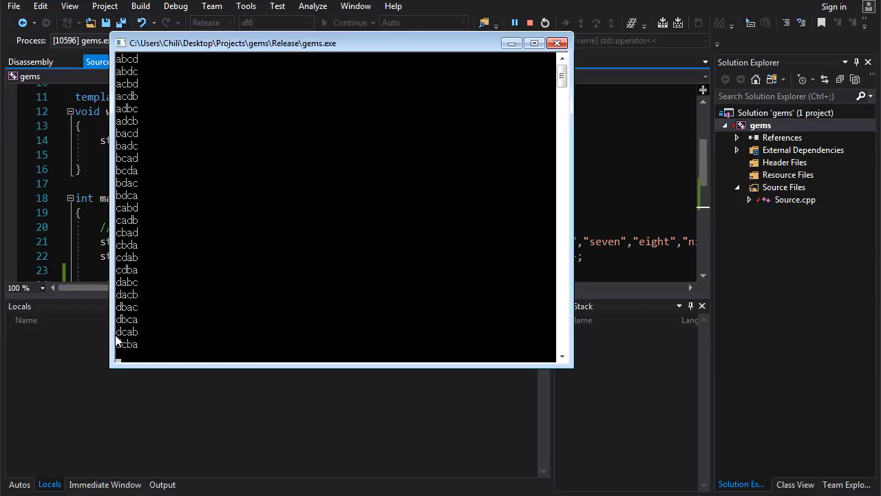
mouse_move(126, 71)
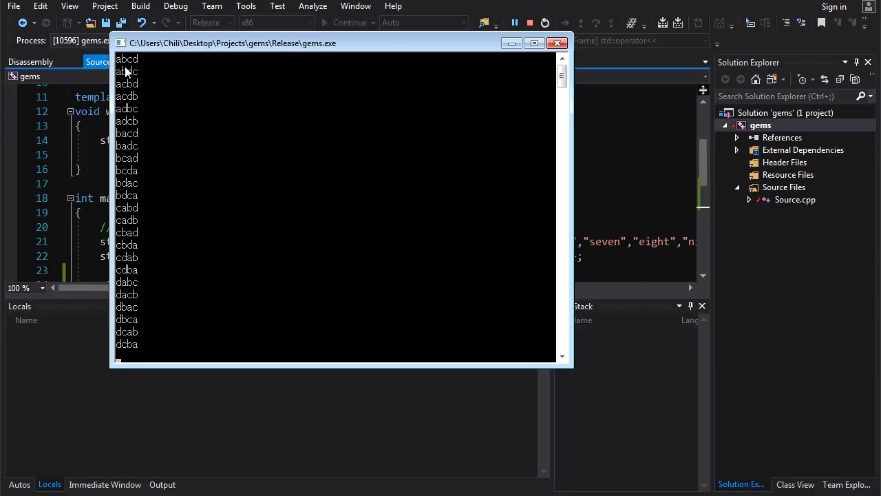
mouse_move(132, 343)
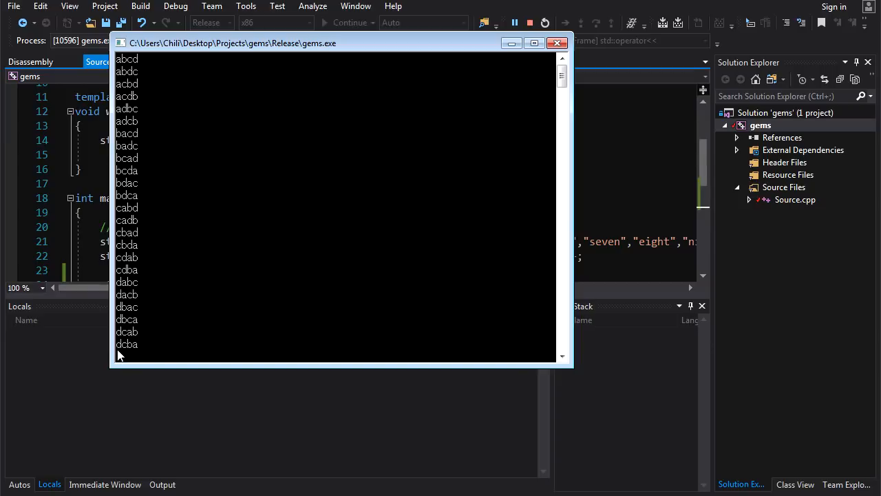
mouse_move(142, 354)
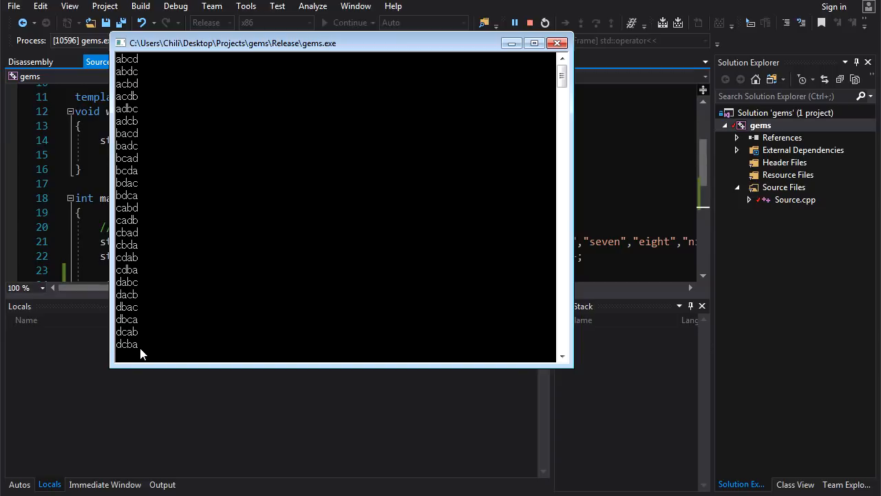
mouse_move(121, 351)
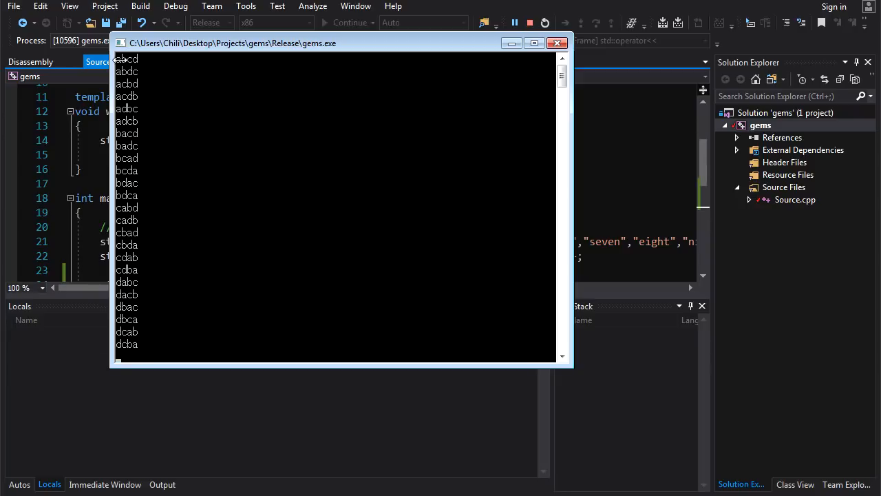
mouse_move(141, 120)
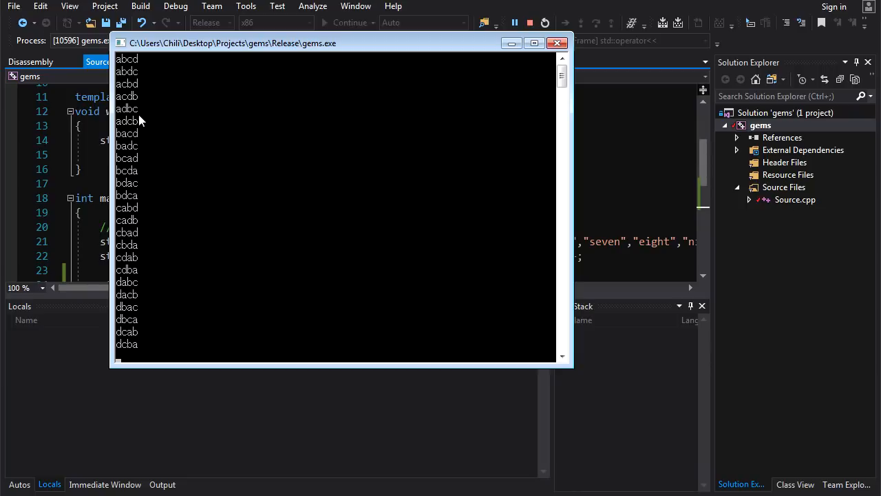
mouse_move(135, 244)
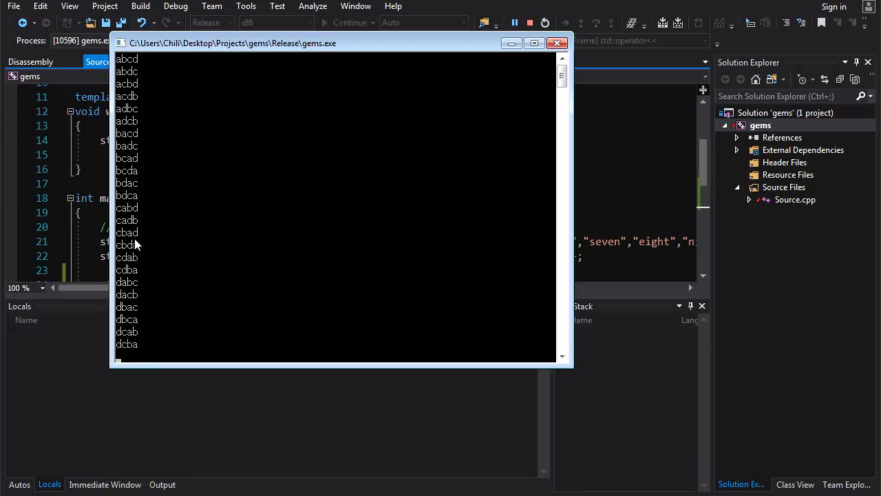
mouse_move(136, 264)
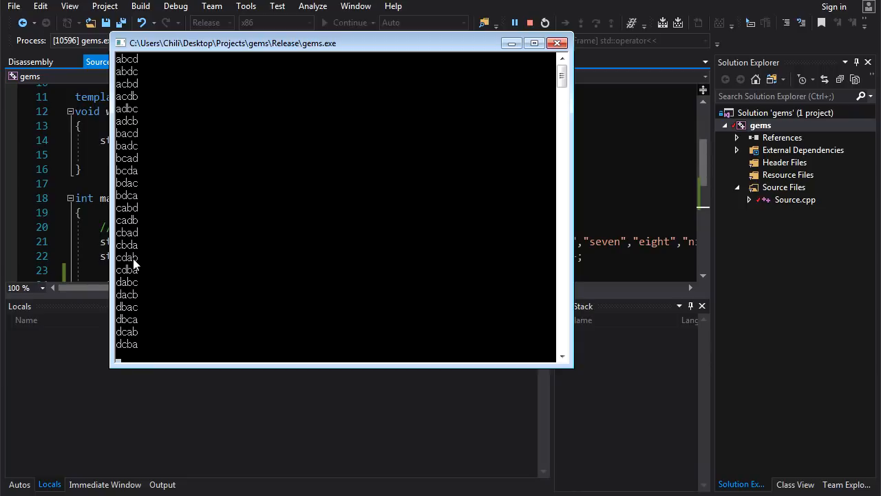
mouse_move(119, 192)
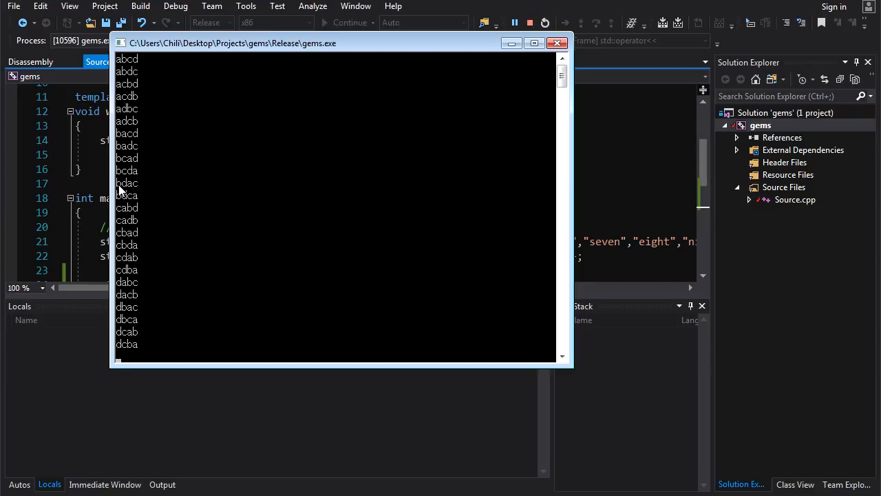
mouse_move(137, 192)
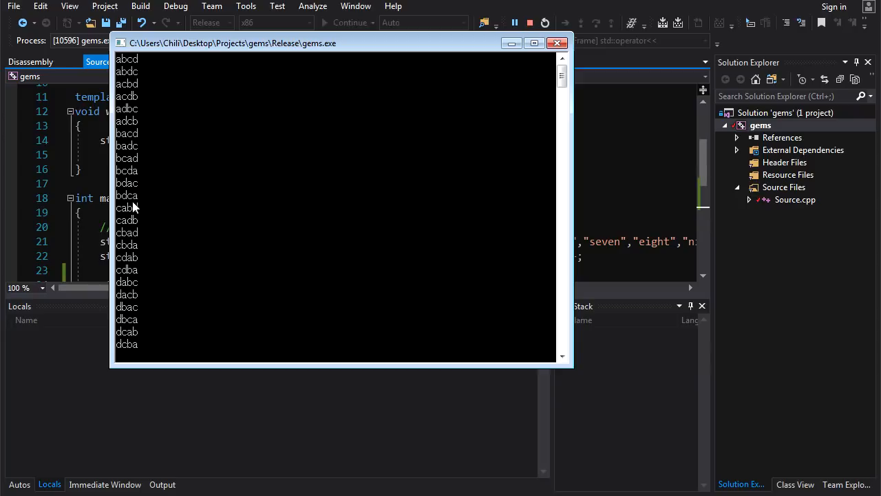
mouse_move(138, 206)
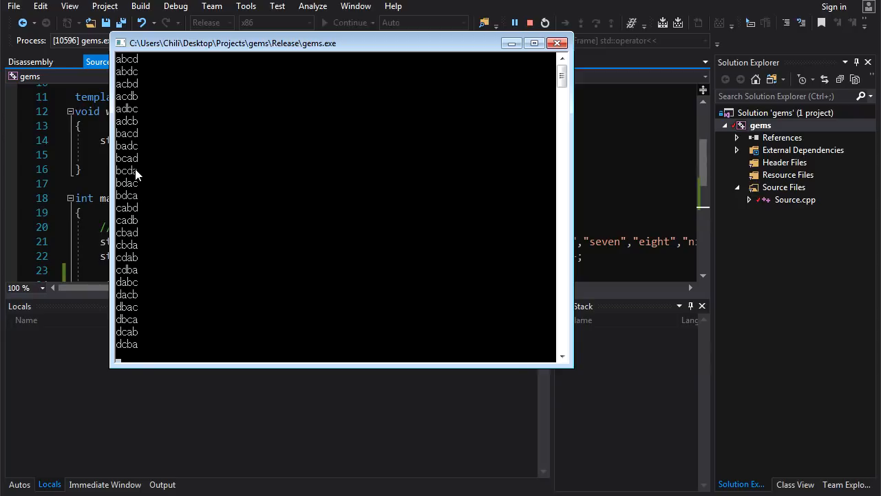
mouse_move(138, 301)
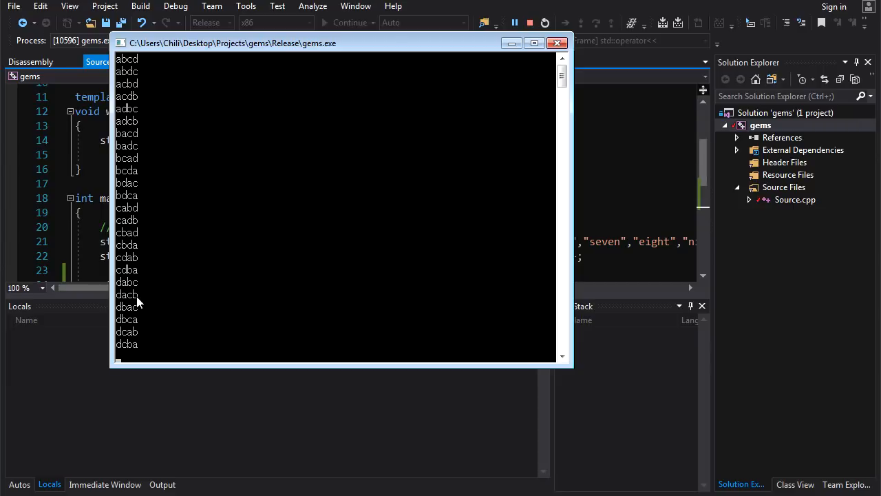
mouse_move(139, 63)
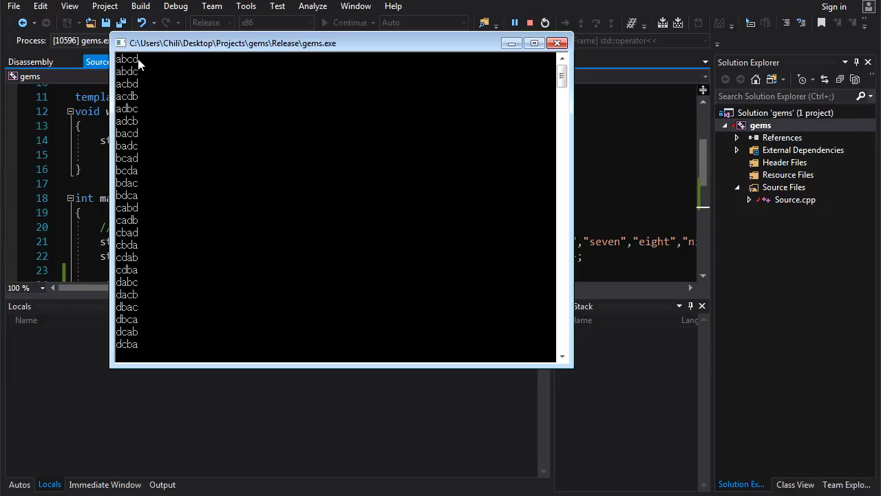
mouse_move(120, 353)
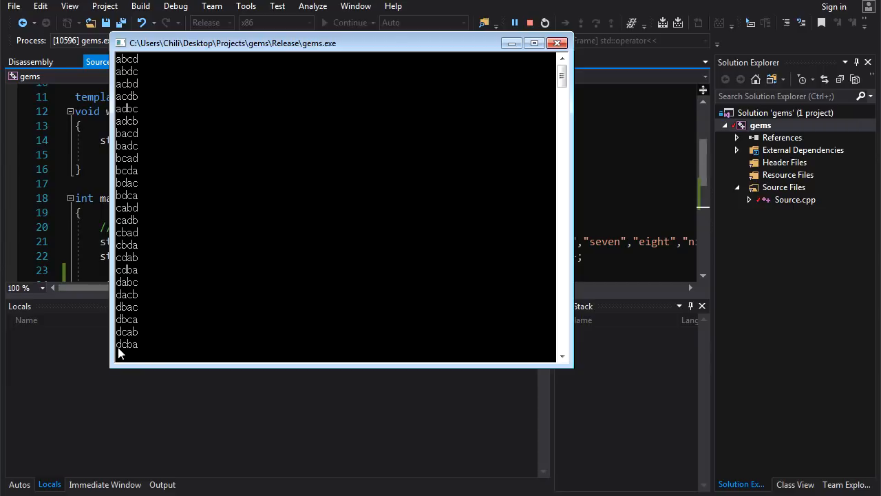
mouse_move(141, 351)
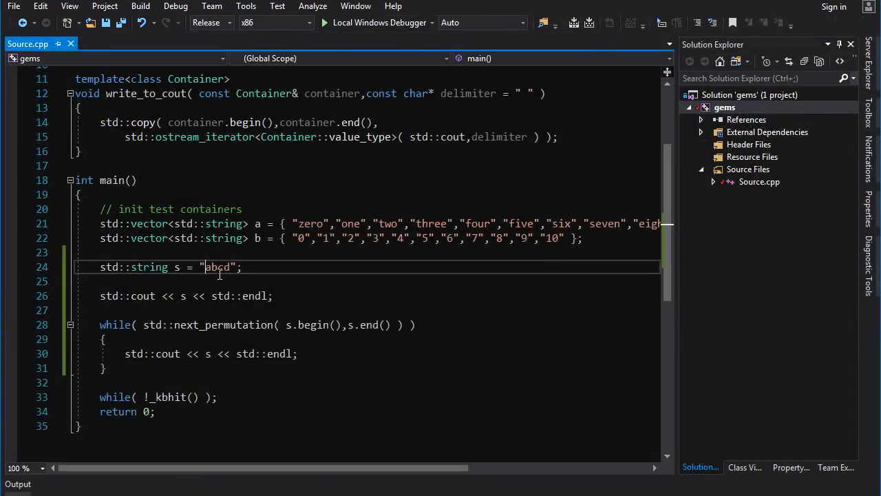
Select the "abcd" string literal in the next_permutation loop so it can be replaced
double_click(216, 268)
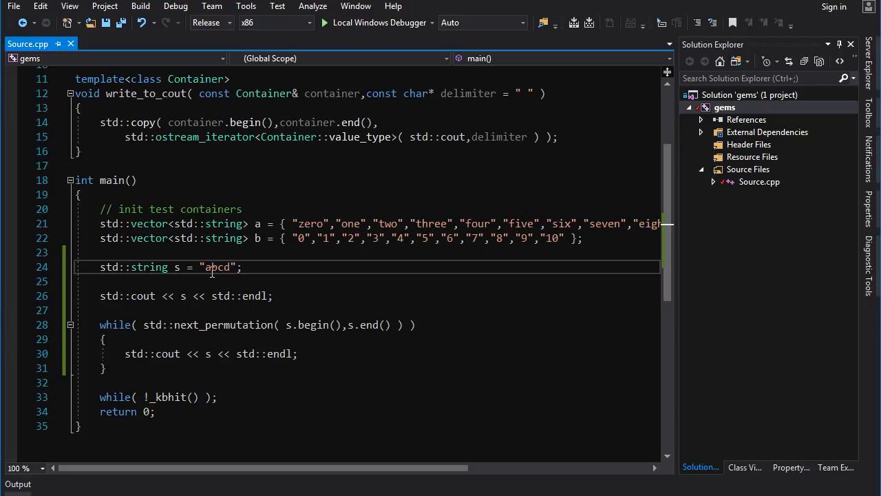
double_click(215, 267)
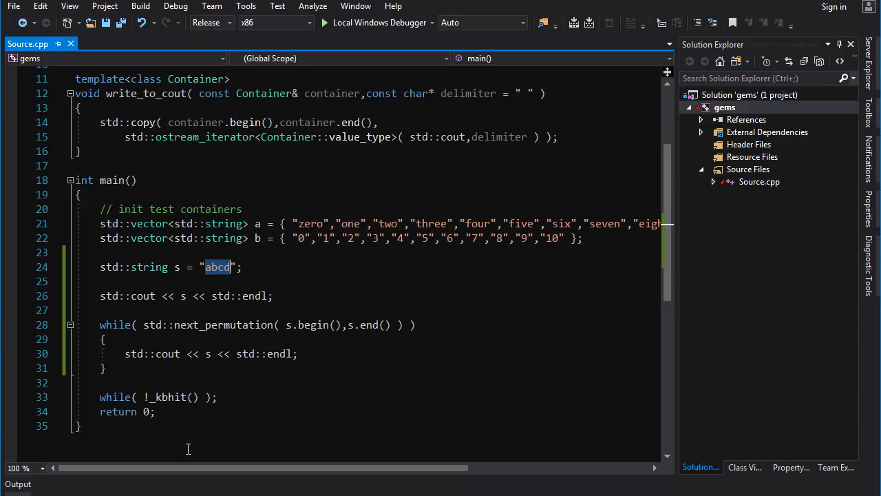
mouse_move(236, 296)
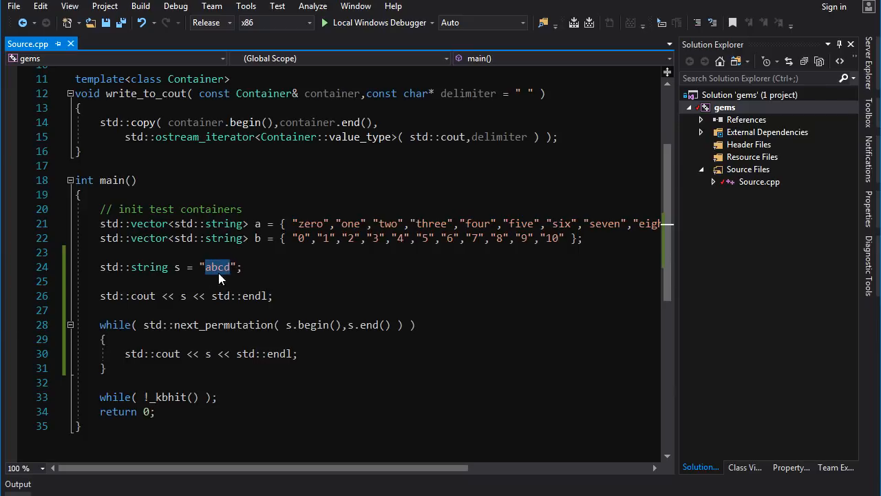
mouse_move(219, 268)
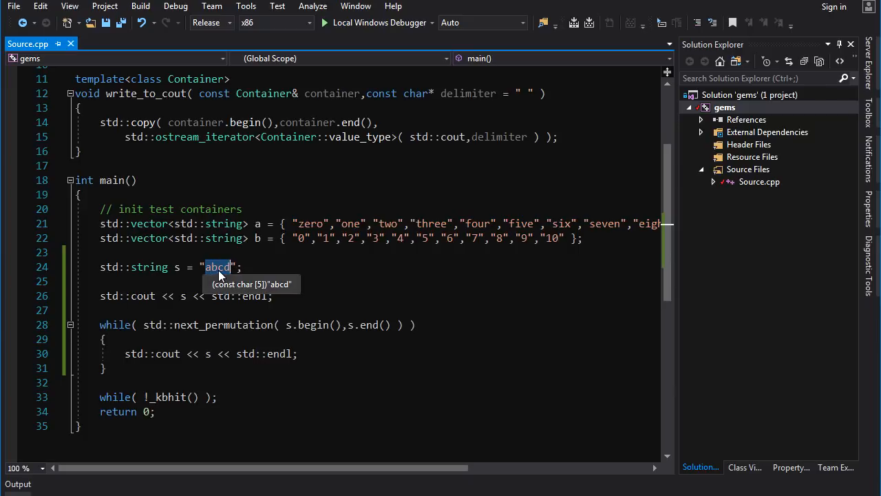
mouse_move(214, 267)
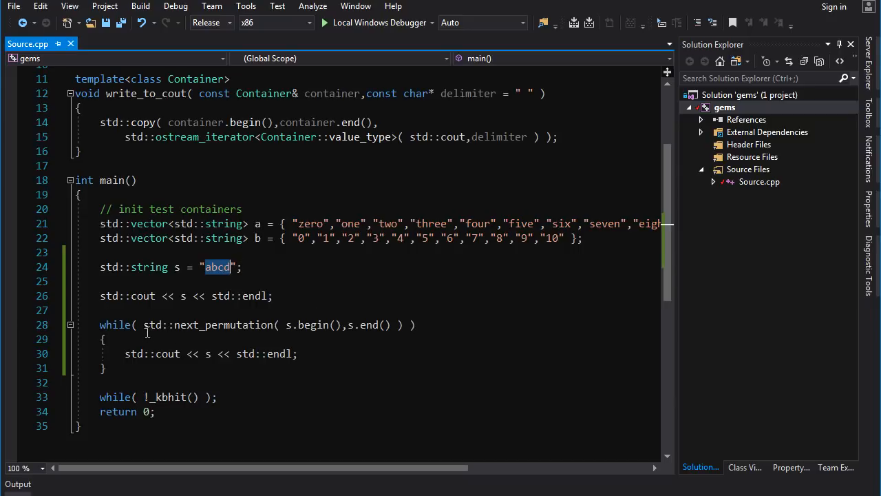
mouse_move(232, 367)
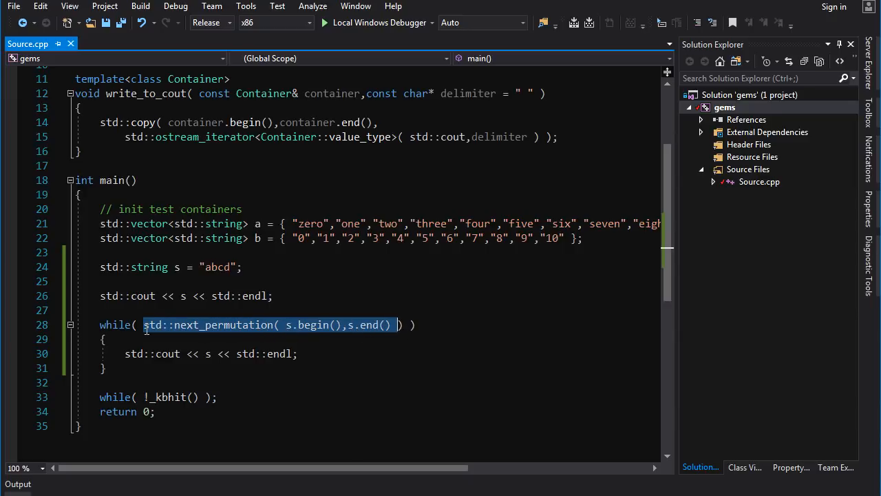
click(124, 353)
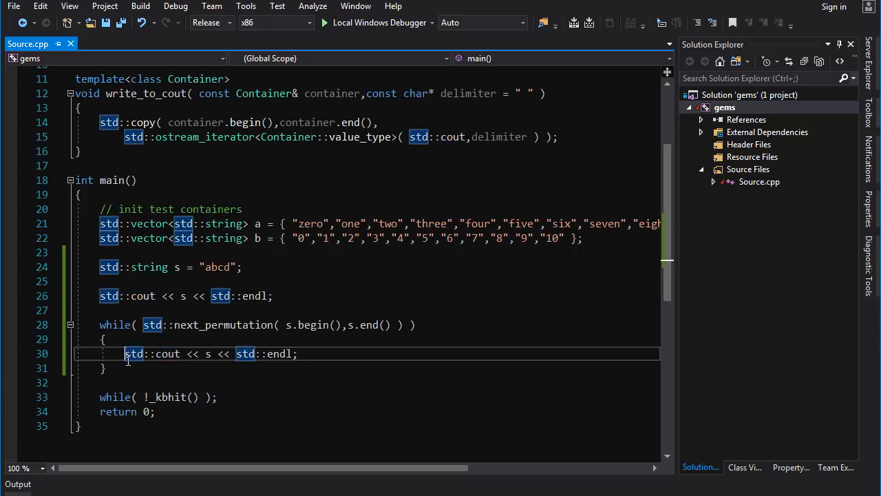
click(354, 353)
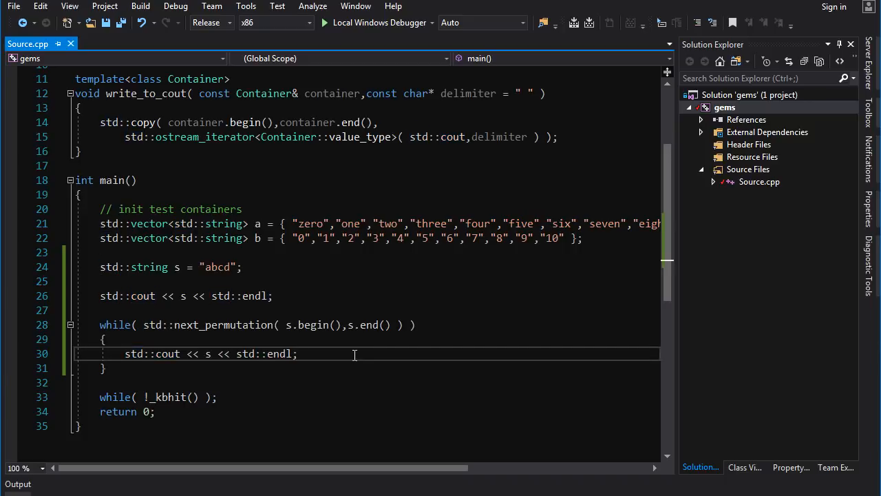
double_click(217, 267)
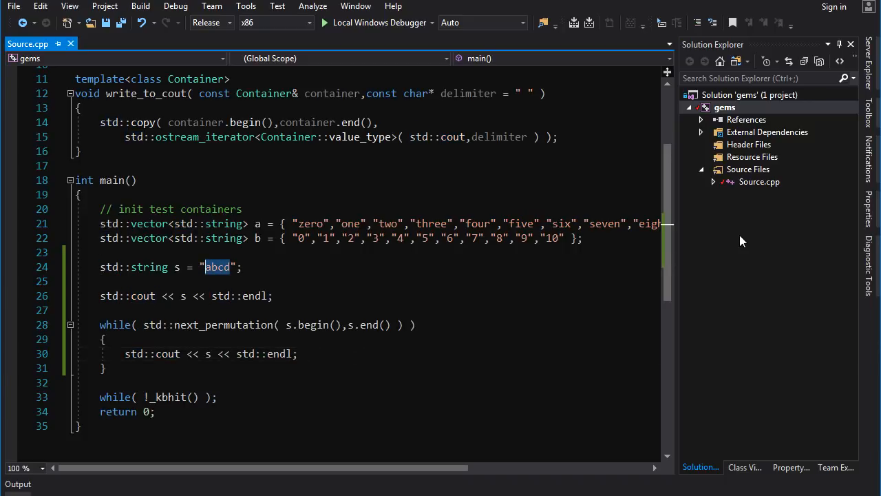
Start s at "dcba", switch the loop to prev_permutation, and run it
text(dcb)
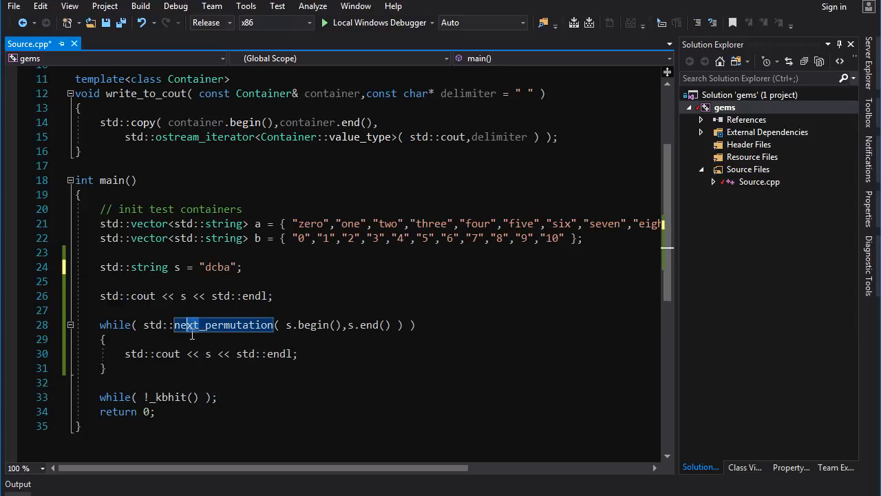
text(prev)
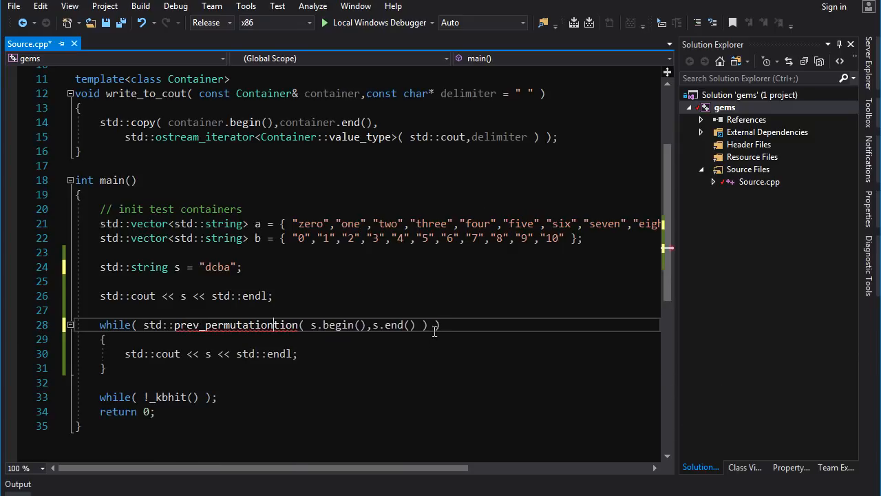
double_click(224, 324)
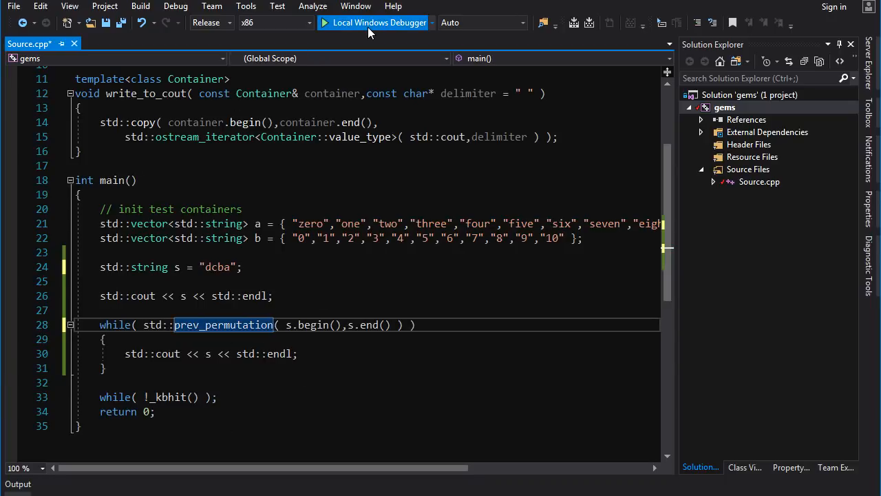
click(380, 22)
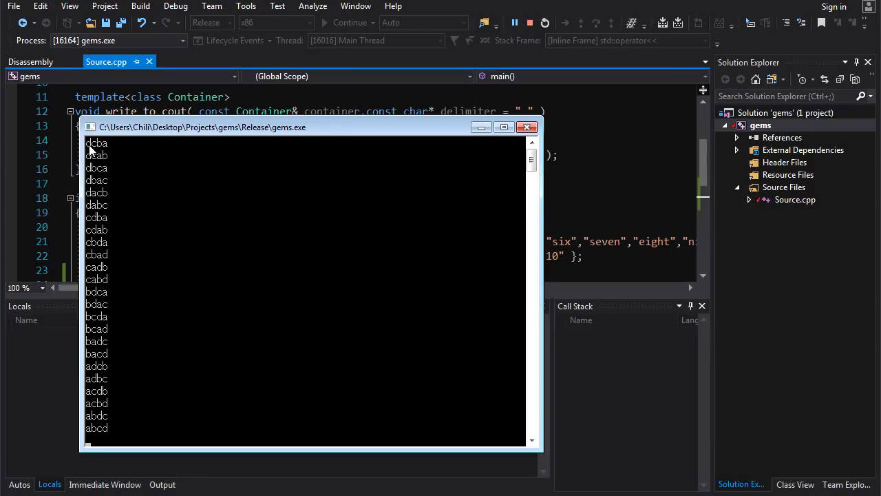
mouse_move(103, 459)
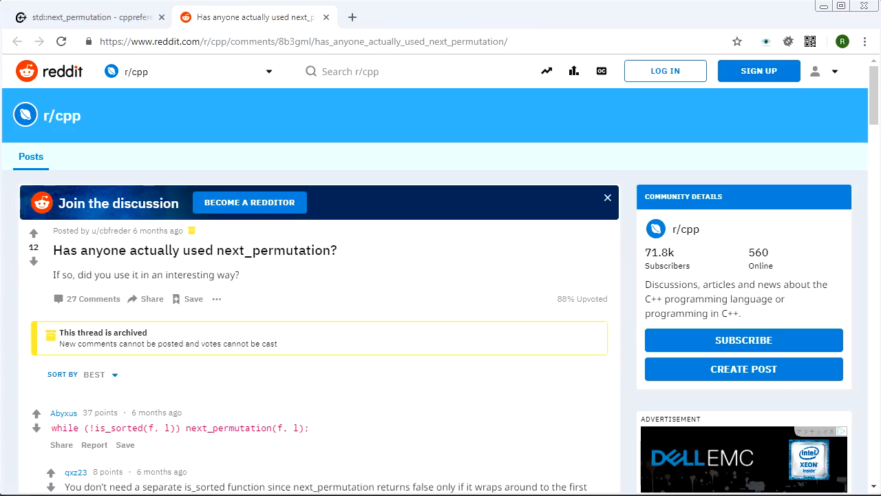
mouse_move(152, 162)
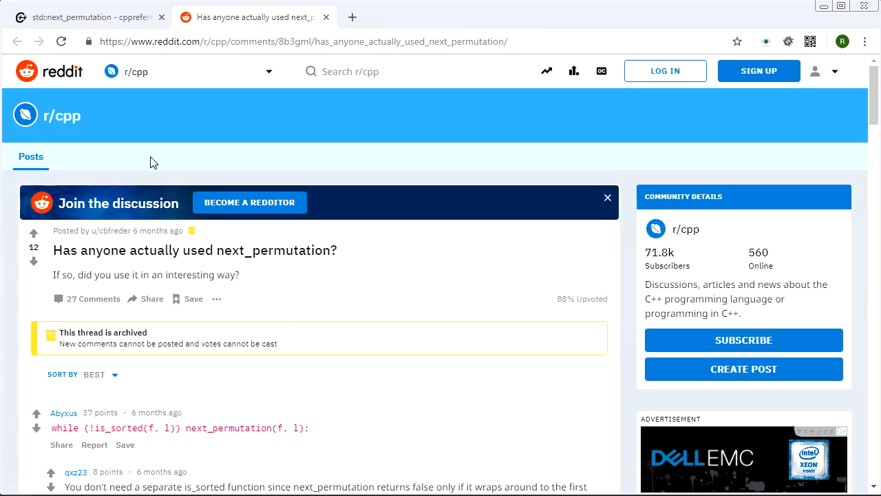
mouse_move(69, 221)
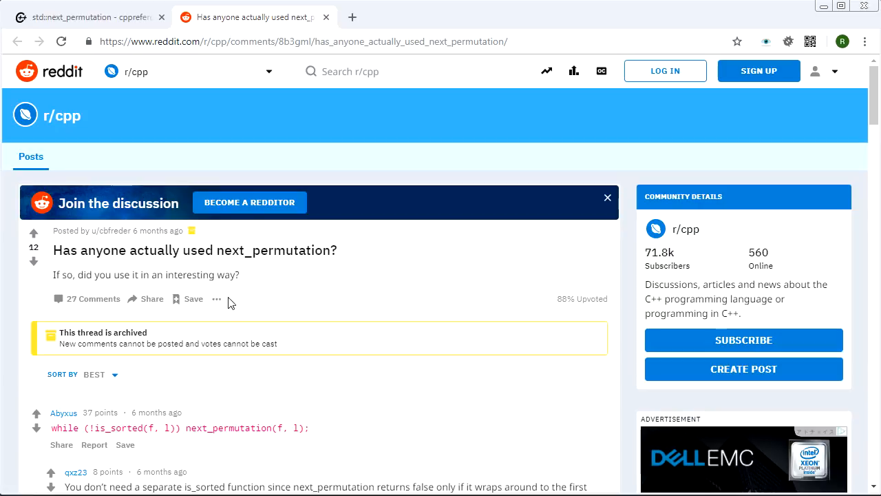
Scroll through the comments of the r/cpp next_permutation thread
scroll(down, 3)
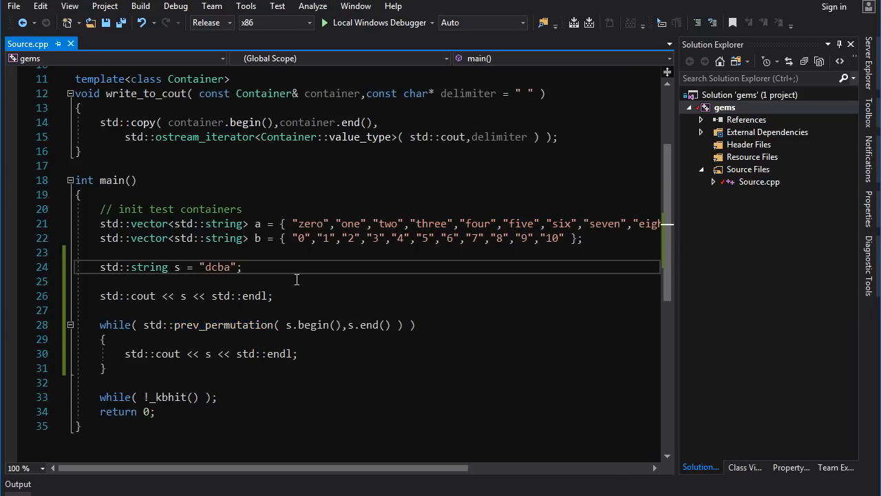
mouse_move(219, 267)
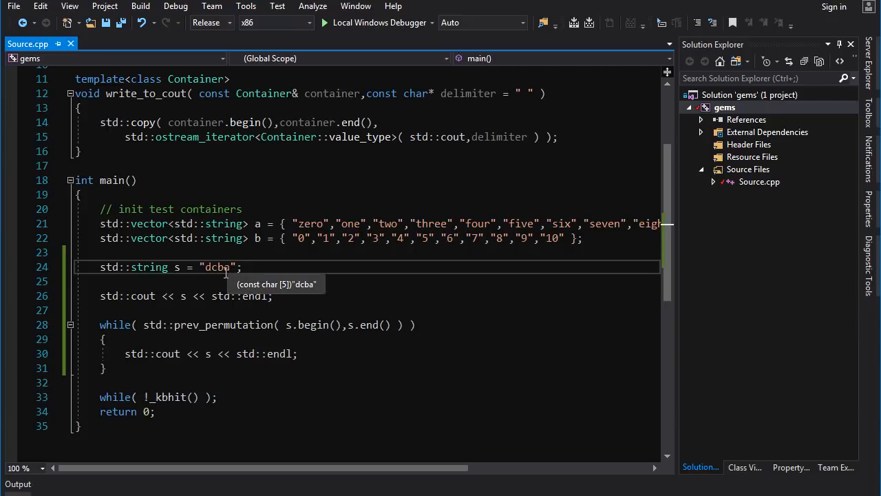
Set s to "baaa" and run, printing baaa, abaa, aaba and aaab
text(baaa)
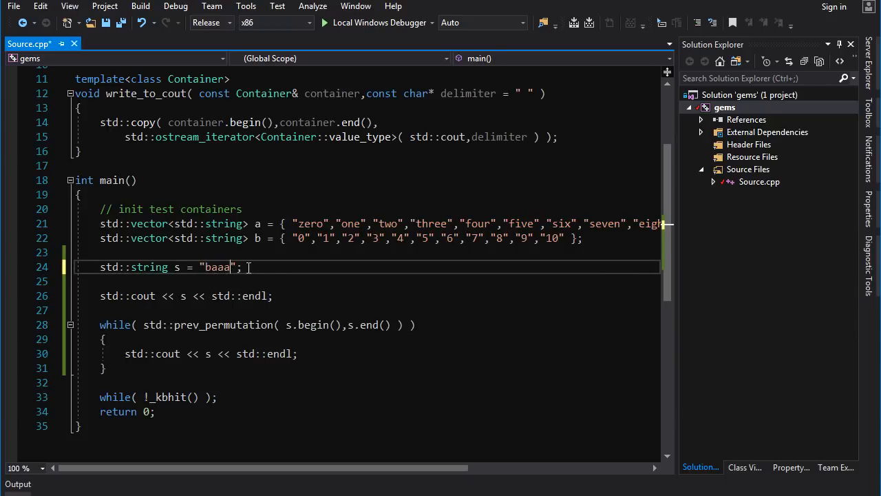
click(323, 22)
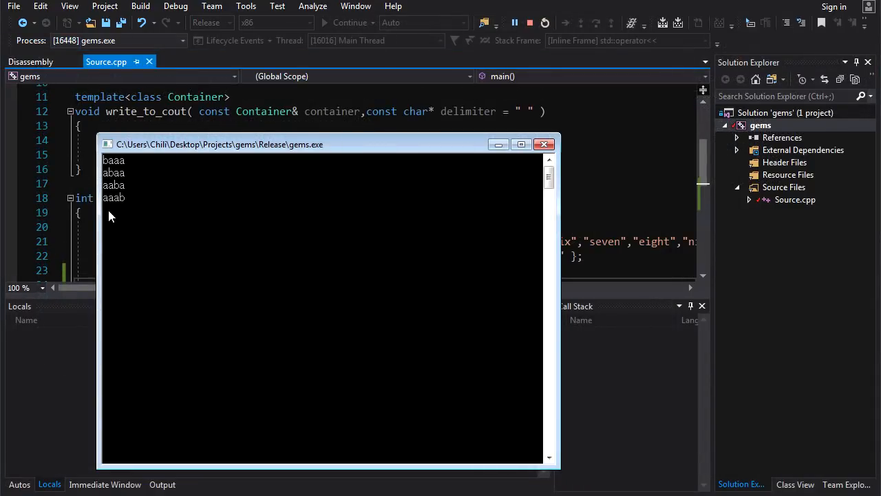
mouse_move(124, 184)
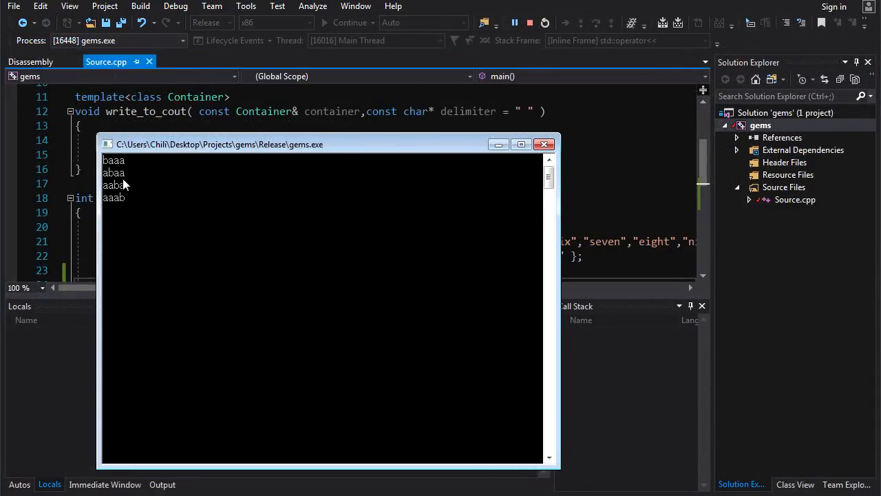
mouse_move(128, 172)
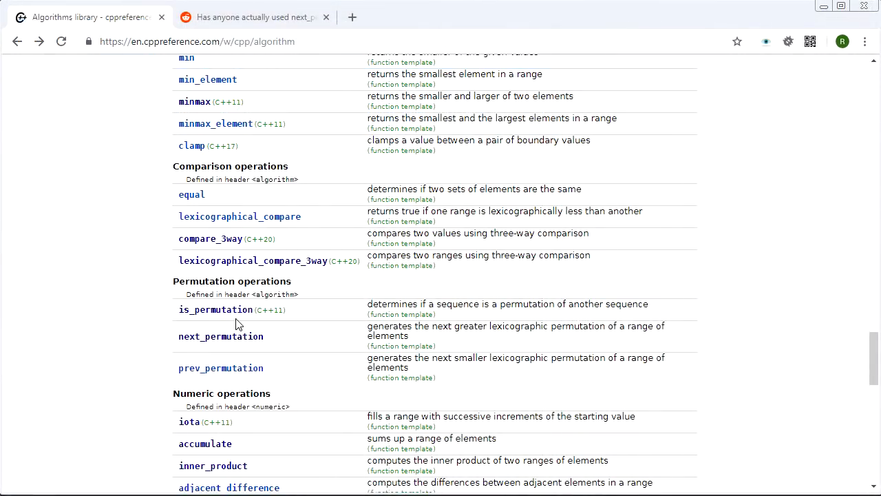
mouse_move(270, 327)
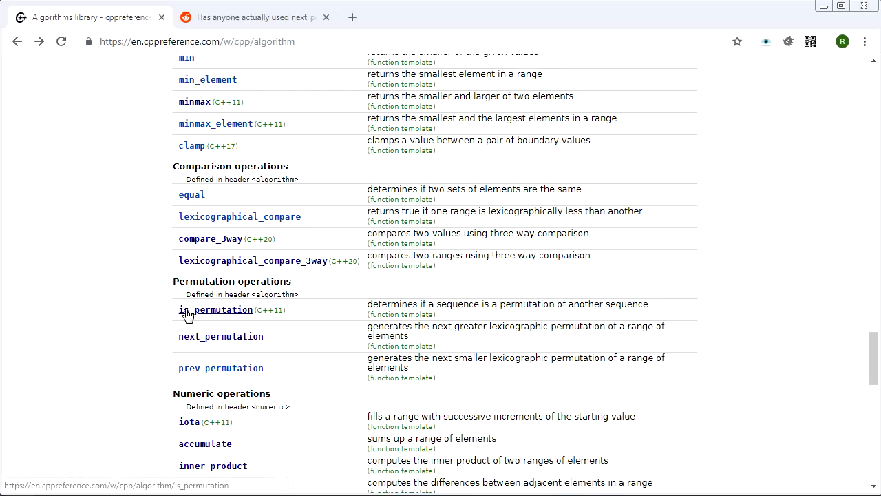
Open cppreference's is_permutation page and highlight overload 2's BinaryPredicate p parameter
click(214, 310)
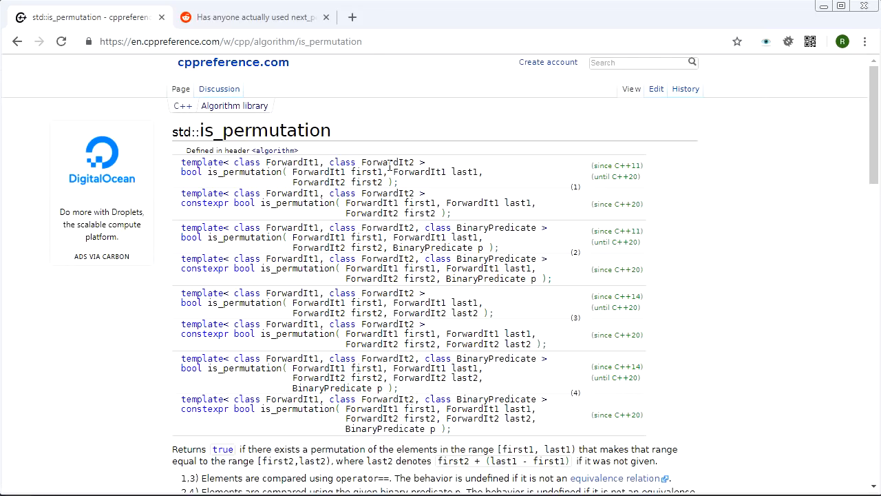
mouse_move(477, 192)
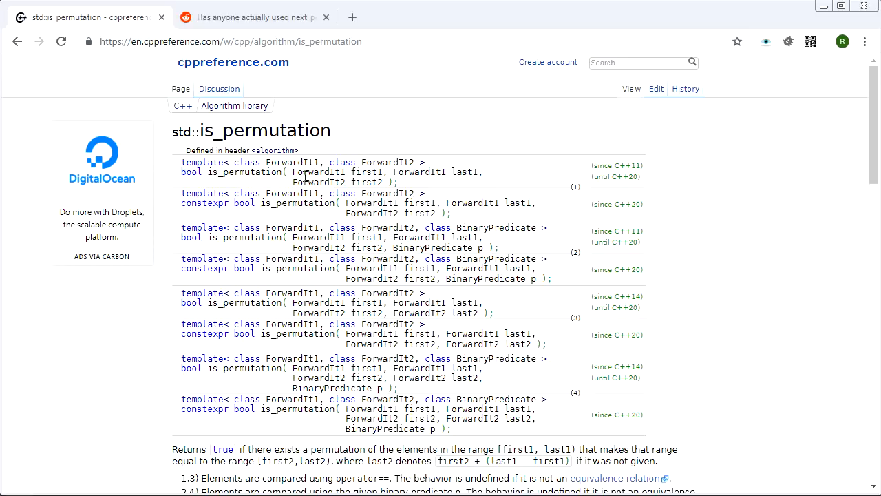
drag(292, 171, 483, 171)
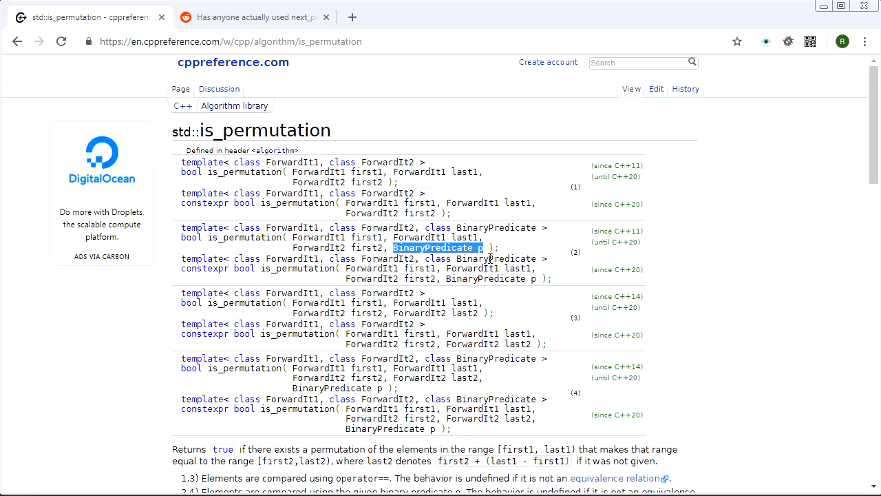
mouse_move(303, 382)
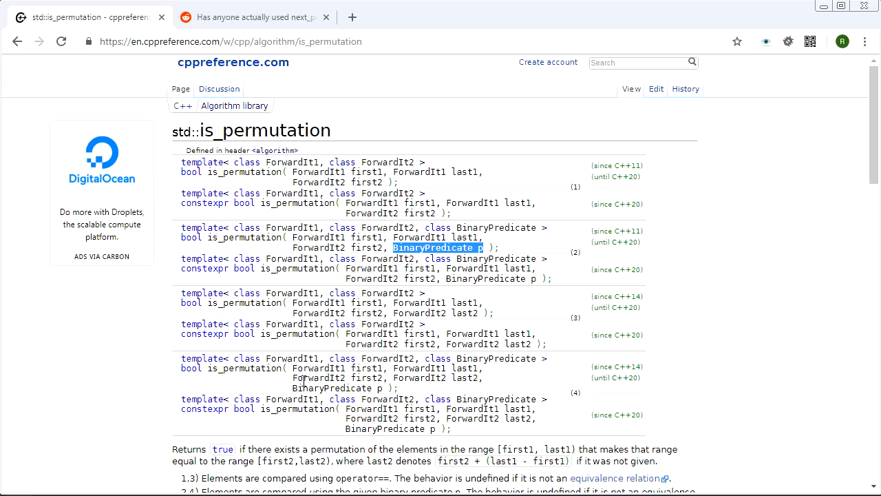
click(303, 384)
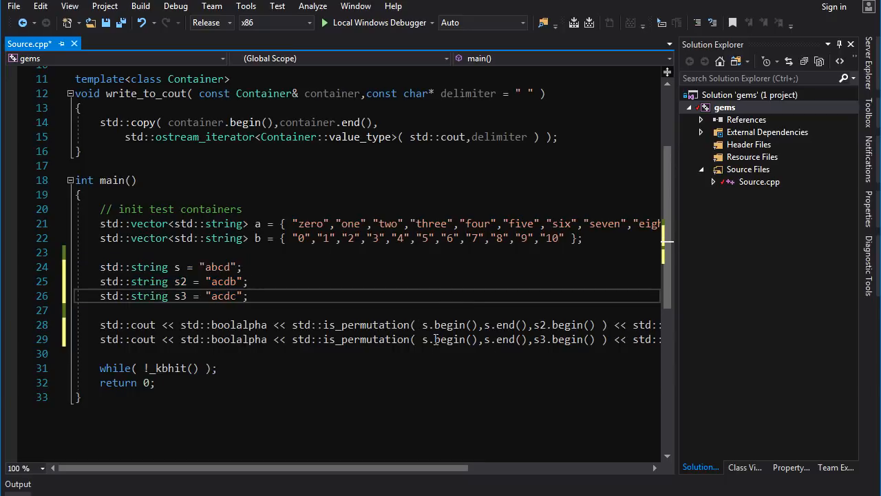
mouse_move(571, 338)
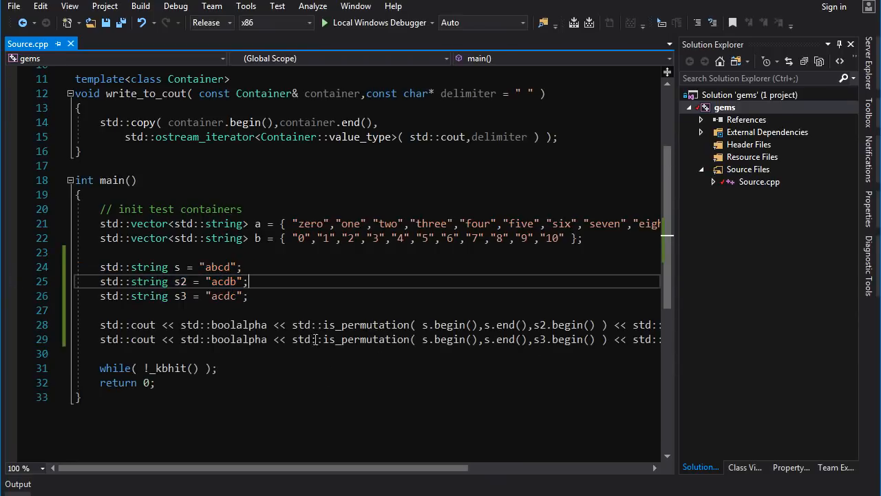
Select a token in the std::is_permutation comparison code in Source.cpp
double_click(366, 324)
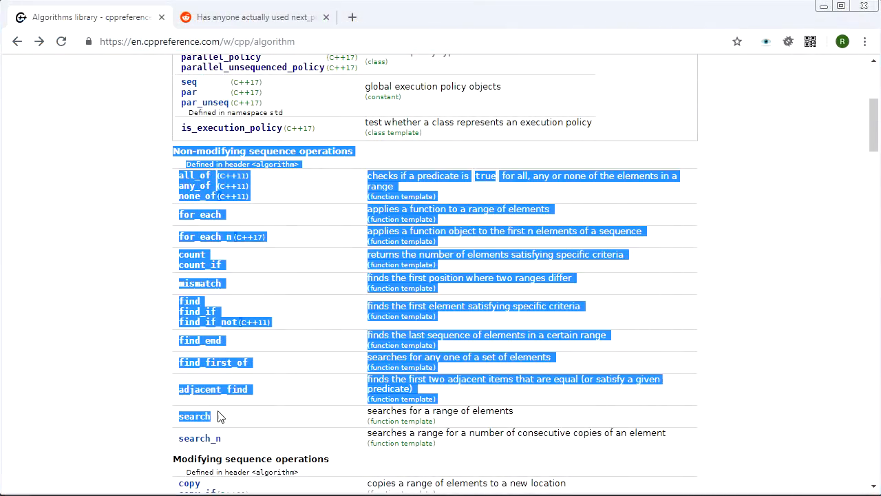
Scroll the Algorithms library page down through sorting, binary search and set operations
scroll(down, 3)
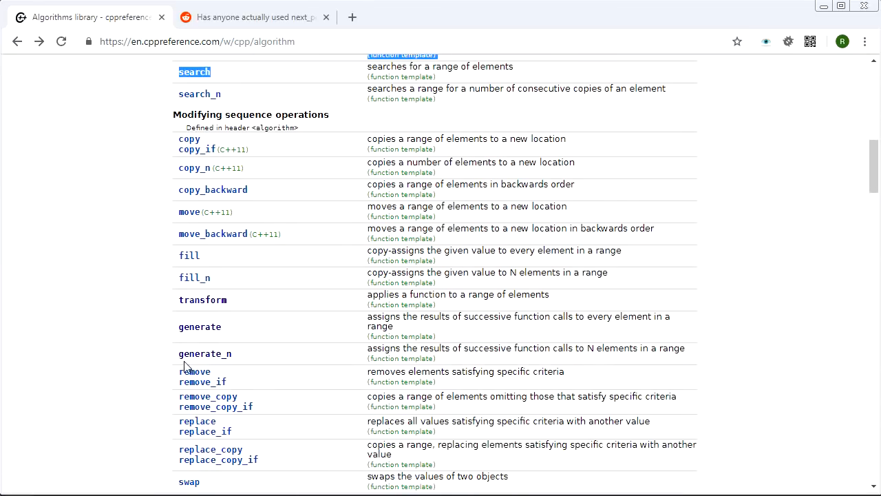
scroll(down, 3)
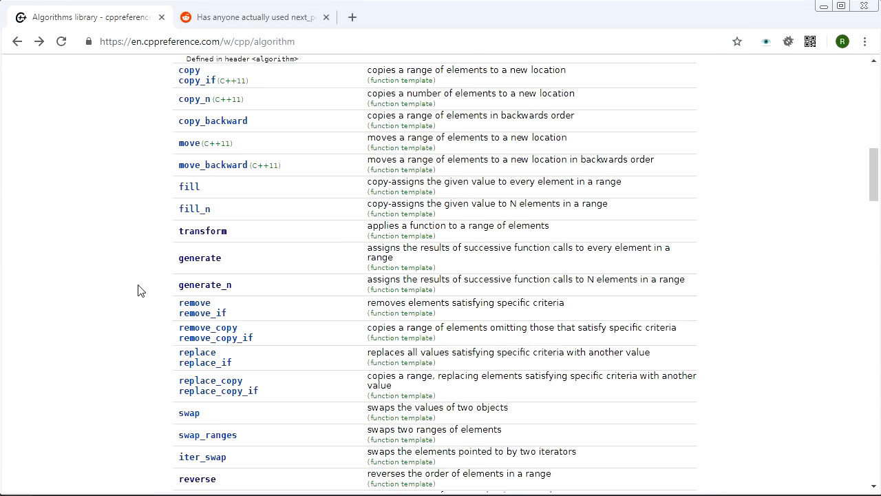
scroll(down, 3)
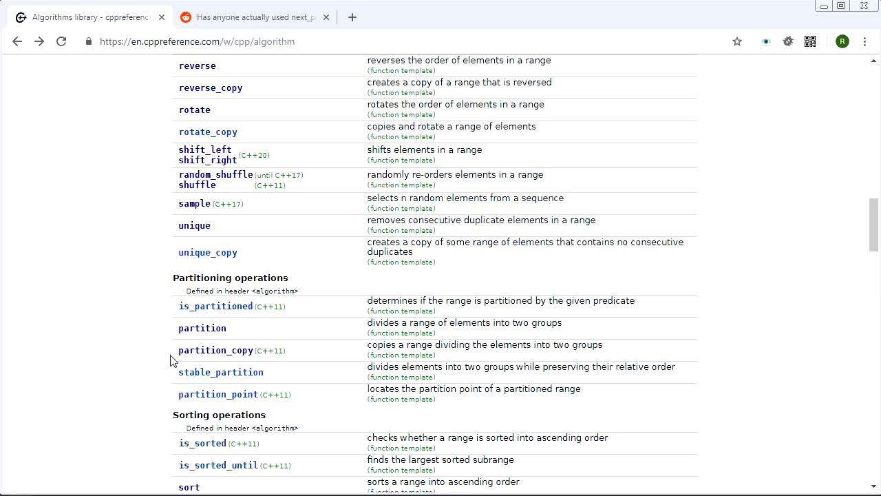
scroll(down, 3)
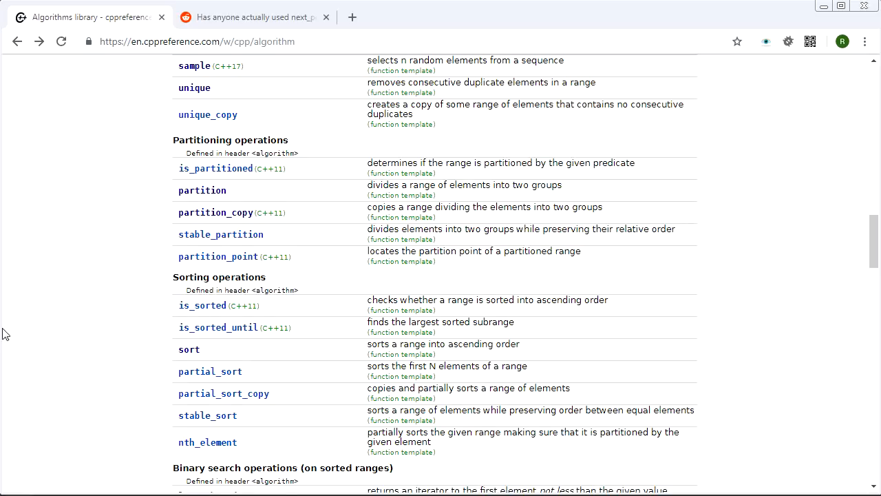
scroll(down, 3)
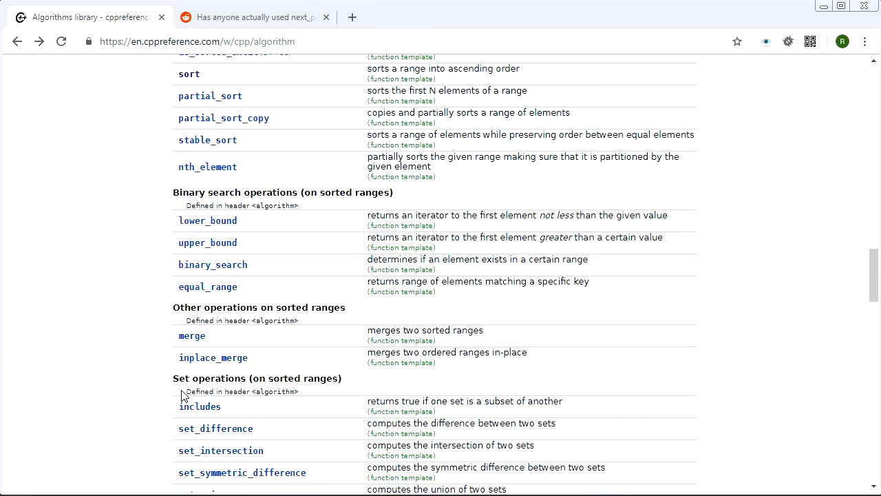